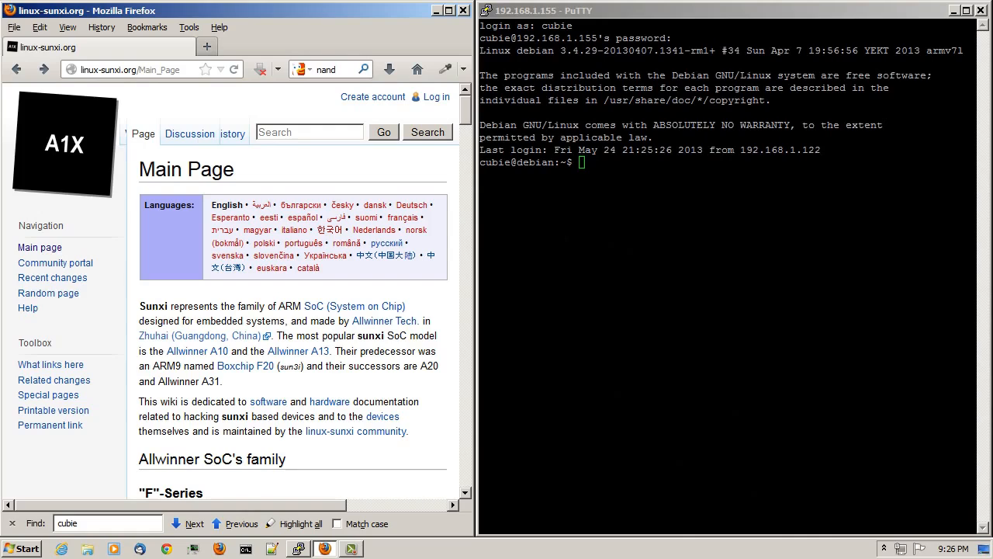
mouse_move(950, 286)
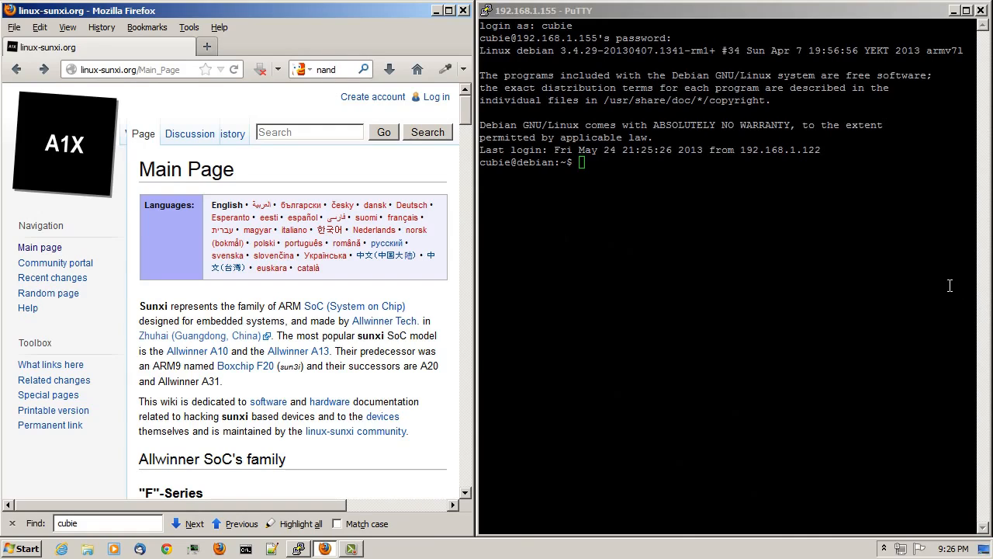
Open the Cubieboard article from Featured Community Hardware and scroll to Software Hacking.
scroll(down, 3)
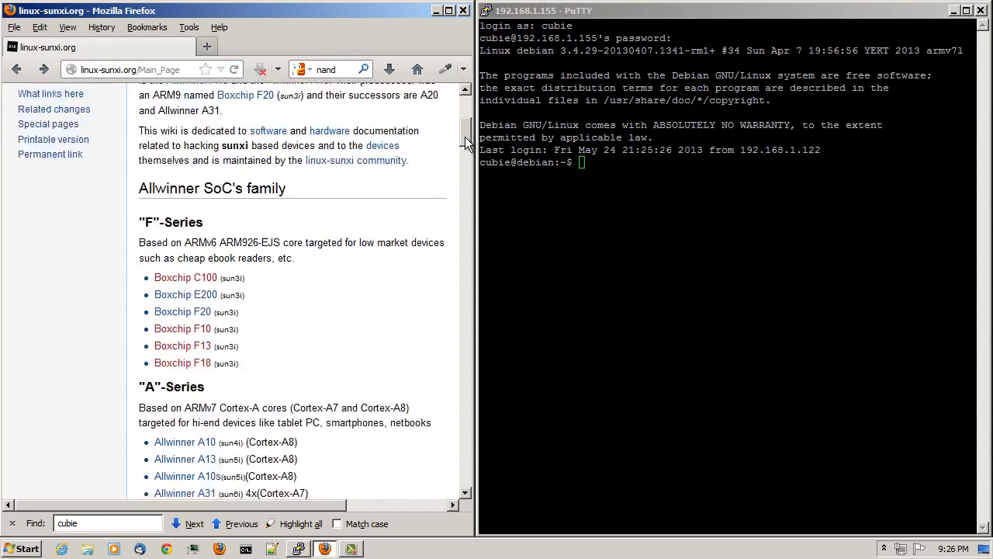
scroll(down, 3)
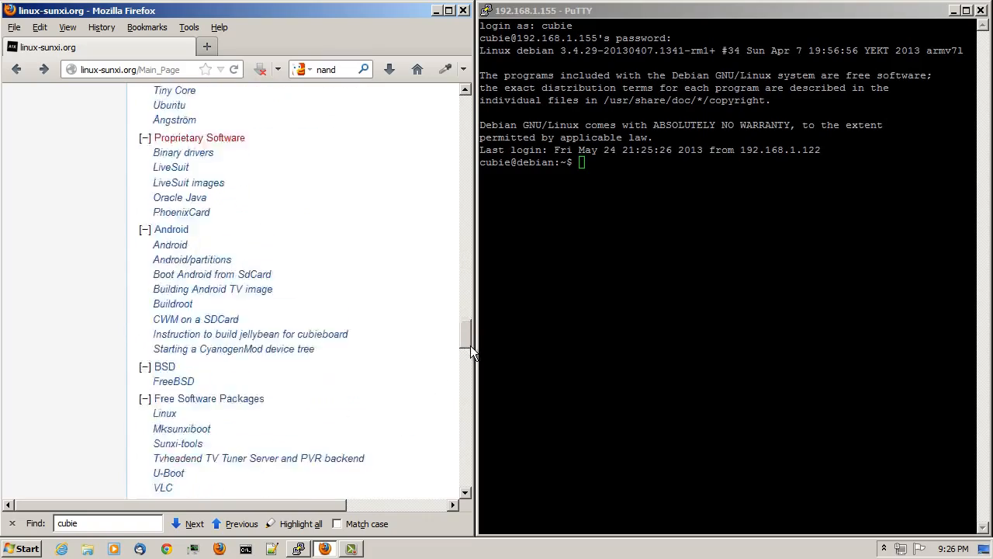
scroll(down, 3)
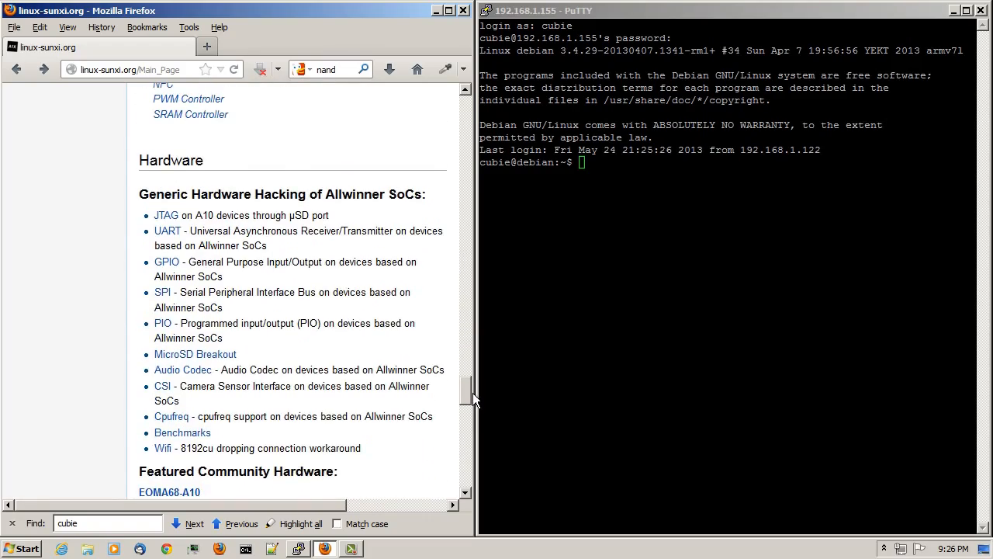
scroll(down, 3)
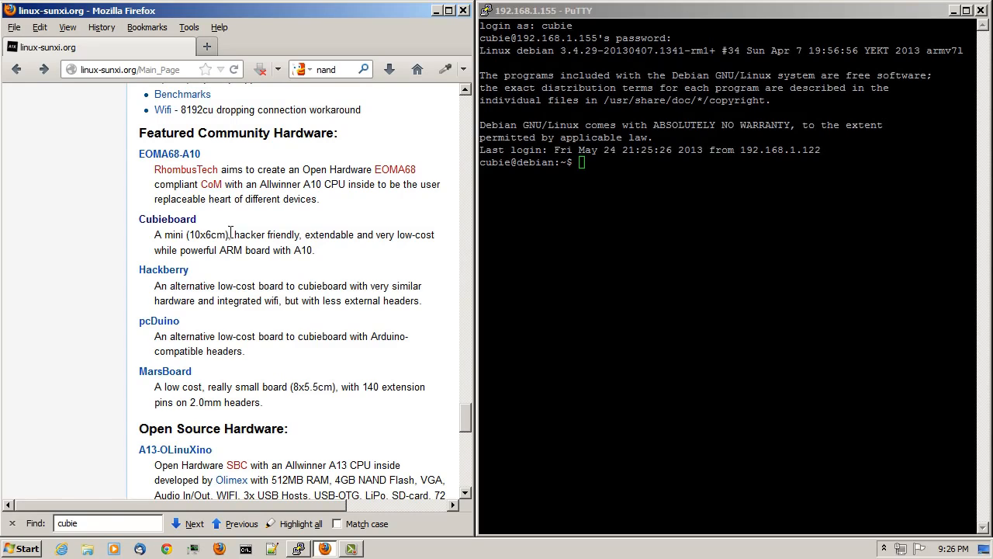
click(167, 219)
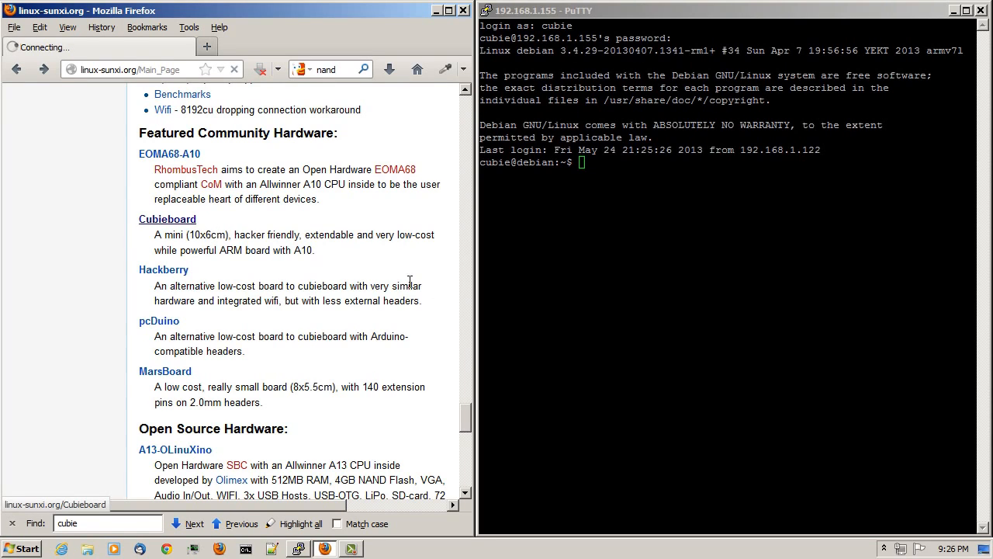
click(168, 219)
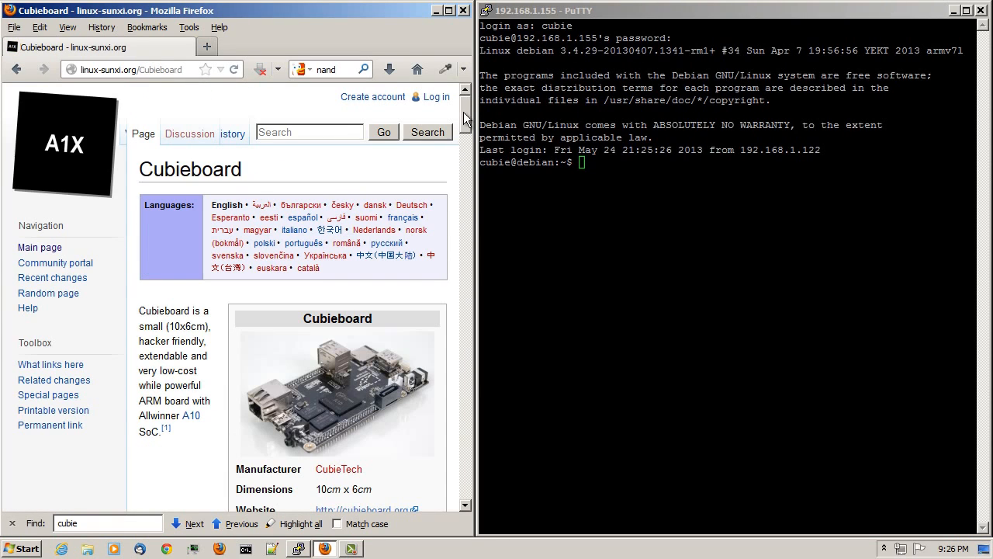
scroll(down, 3)
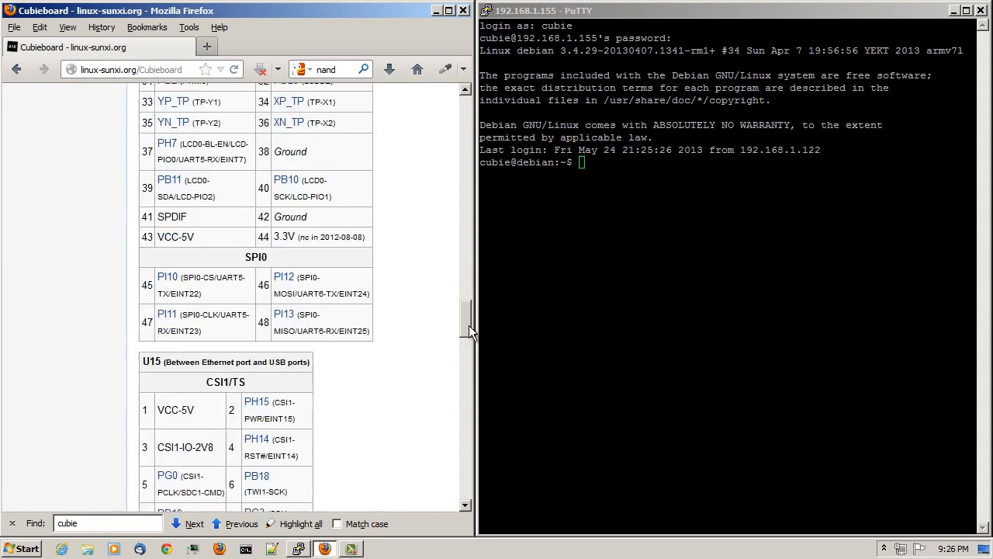
scroll(down, 3)
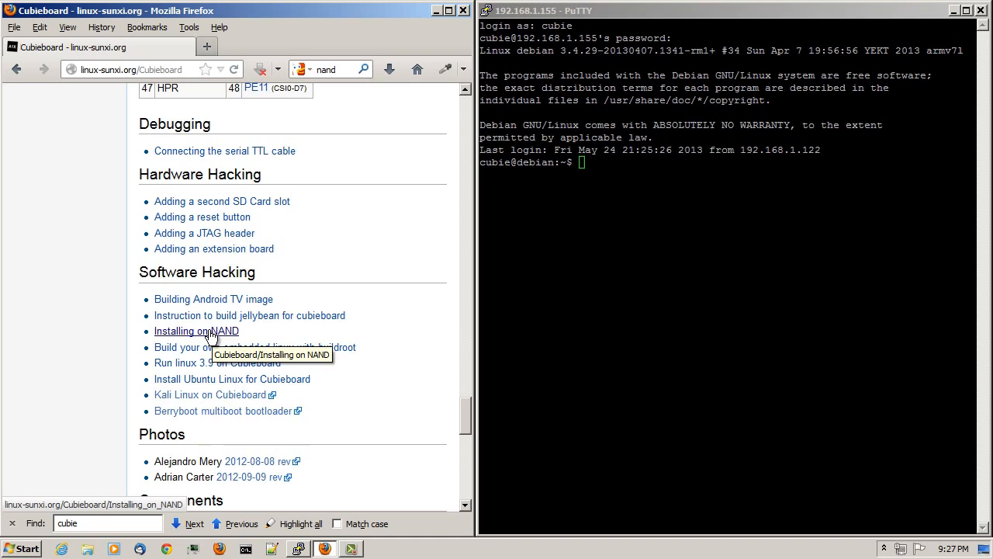
Open the 'Installing on NAND' guide and scroll down to its image download steps.
click(196, 331)
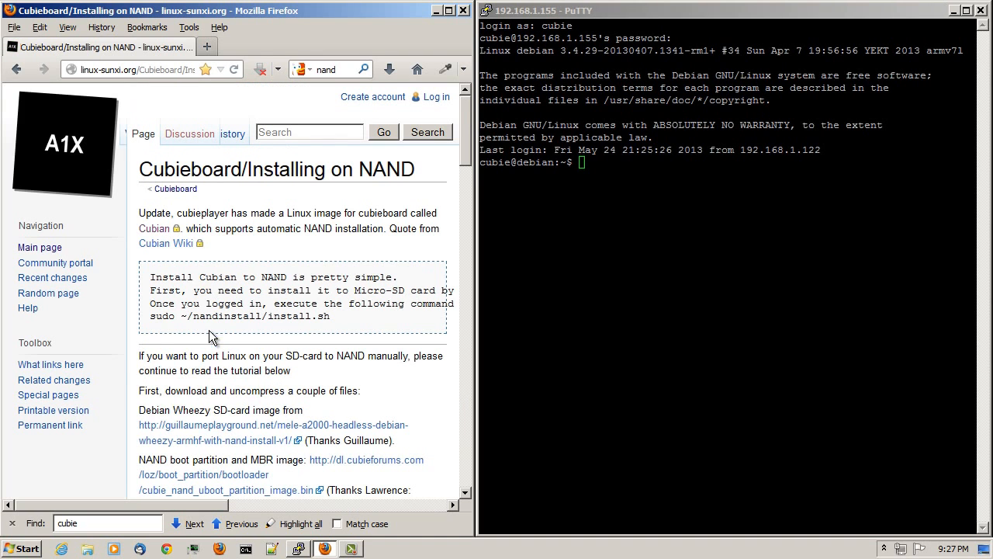
scroll(down, 3)
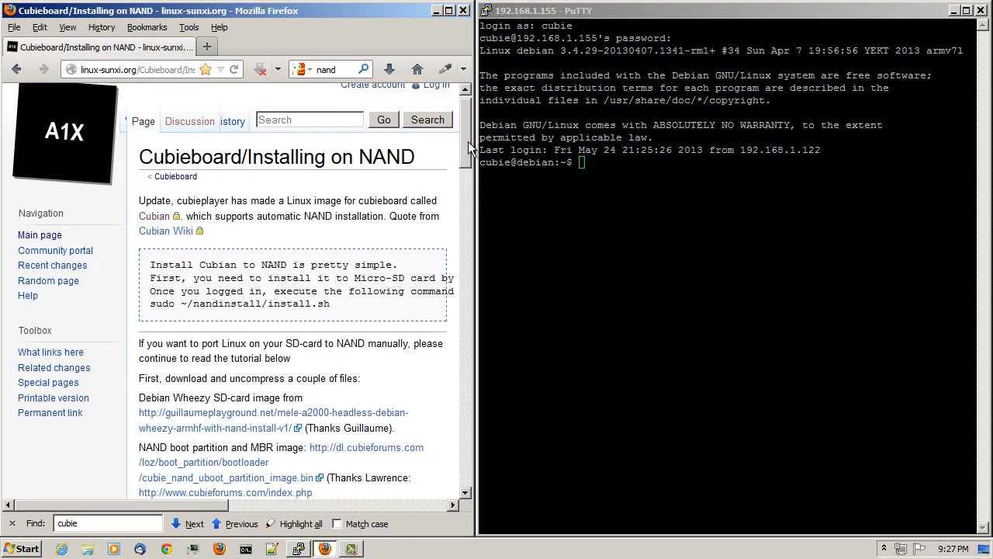
scroll(down, 3)
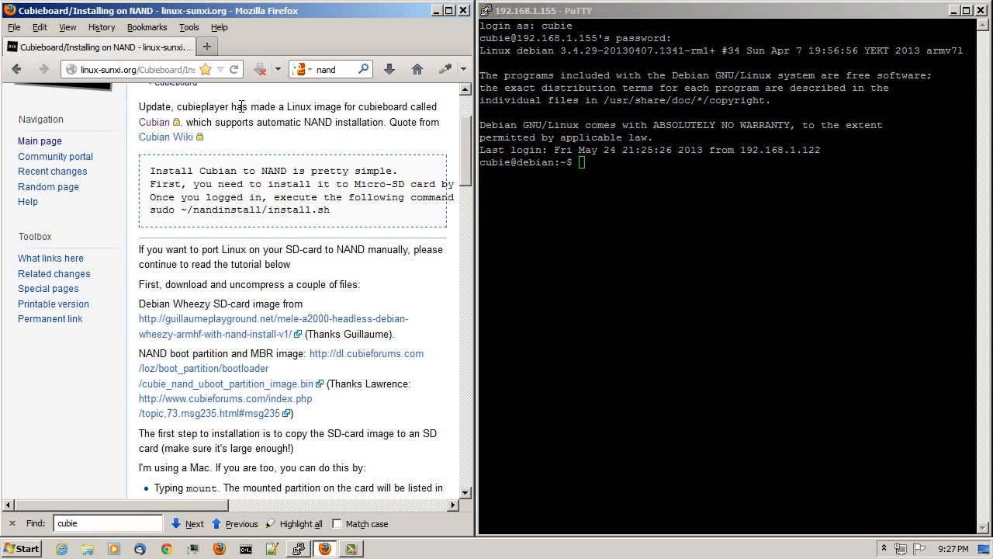
mouse_move(474, 142)
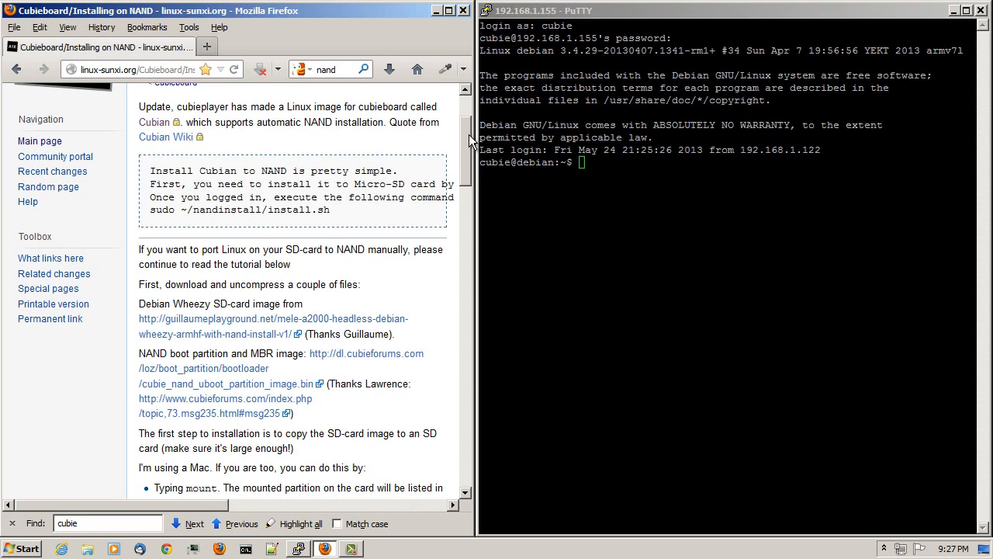
scroll(down, 3)
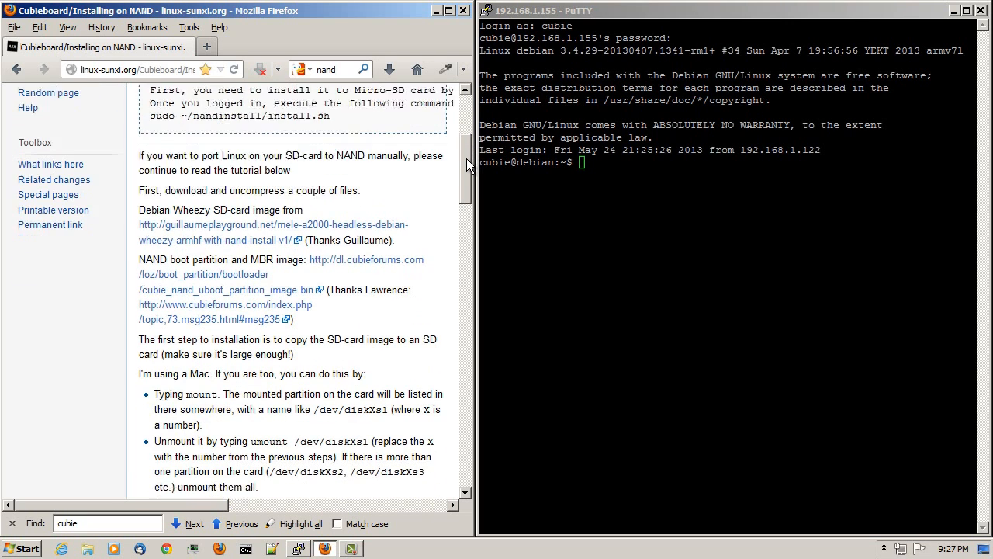
scroll(down, 3)
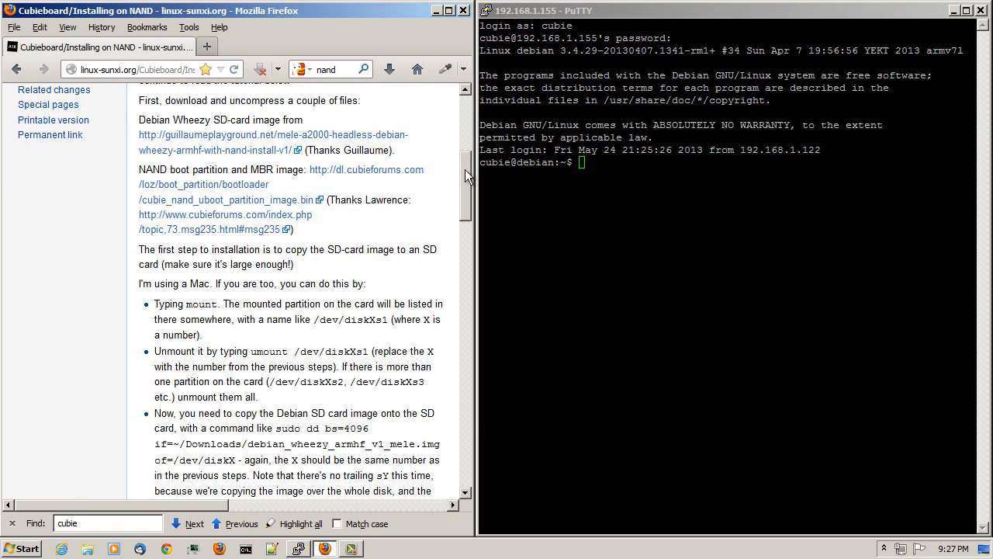
scroll(down, 3)
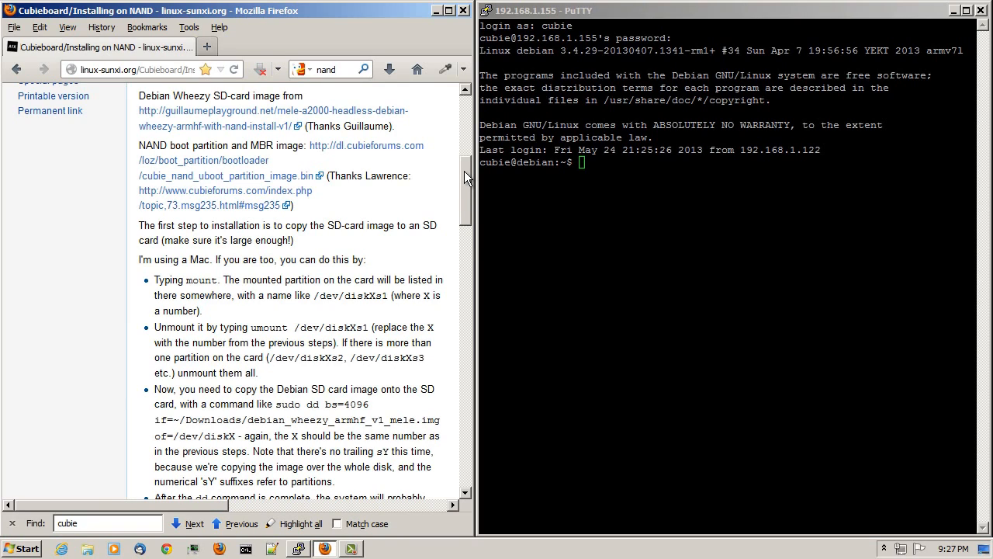
mouse_move(465, 175)
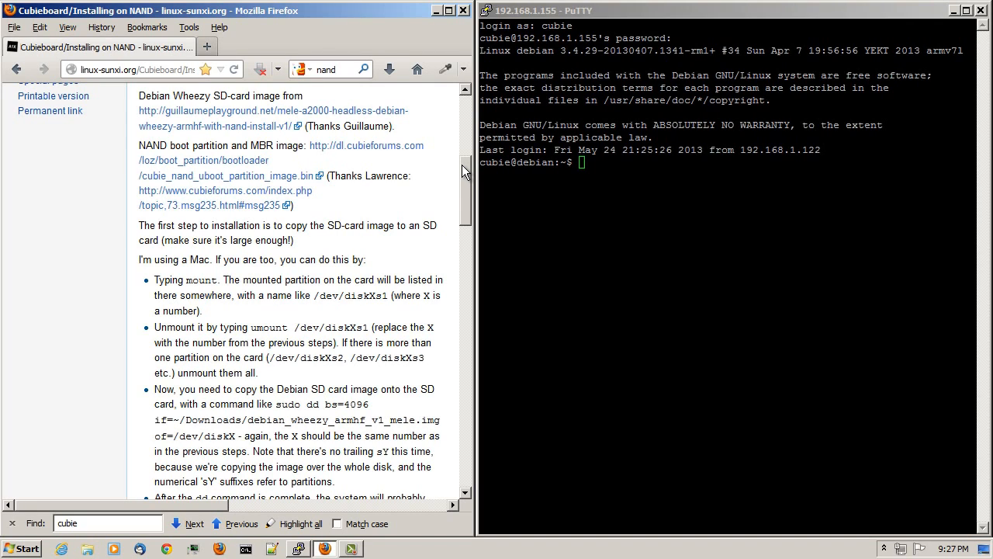
mouse_move(210, 147)
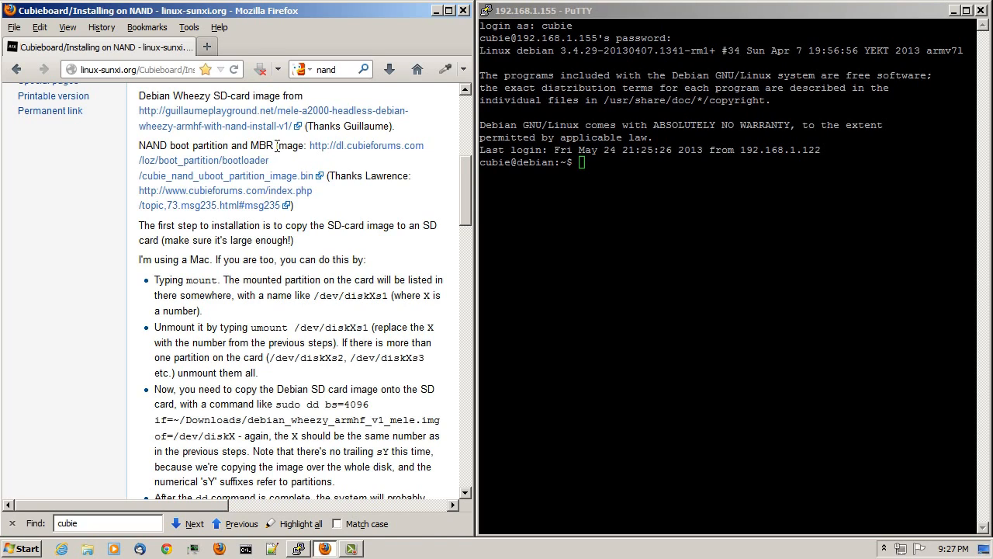
mouse_move(322, 156)
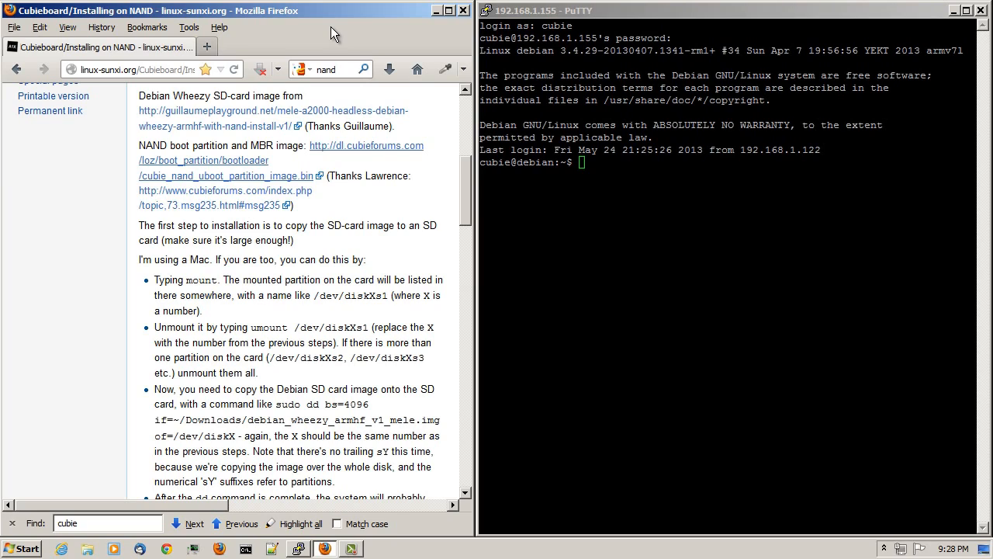
mouse_move(332, 13)
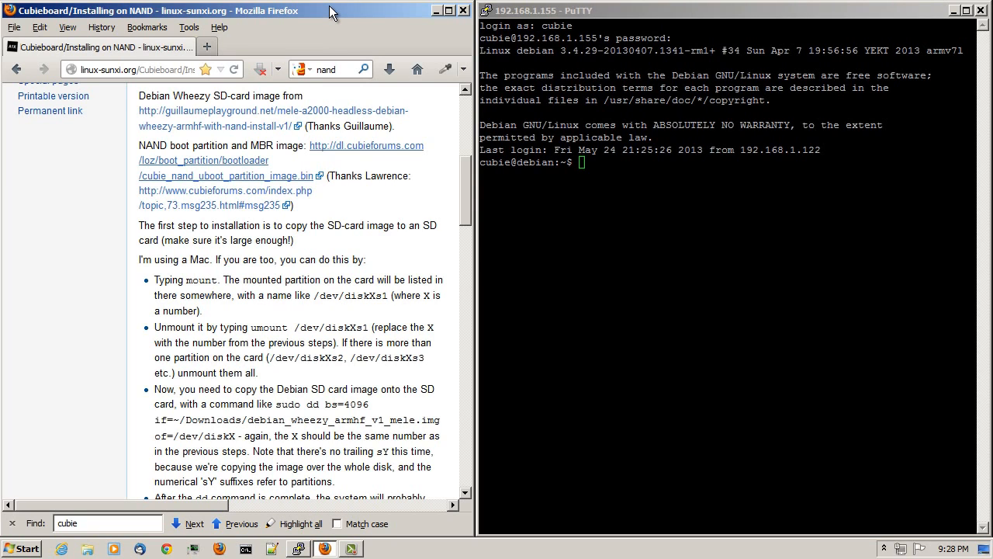
mouse_move(327, 7)
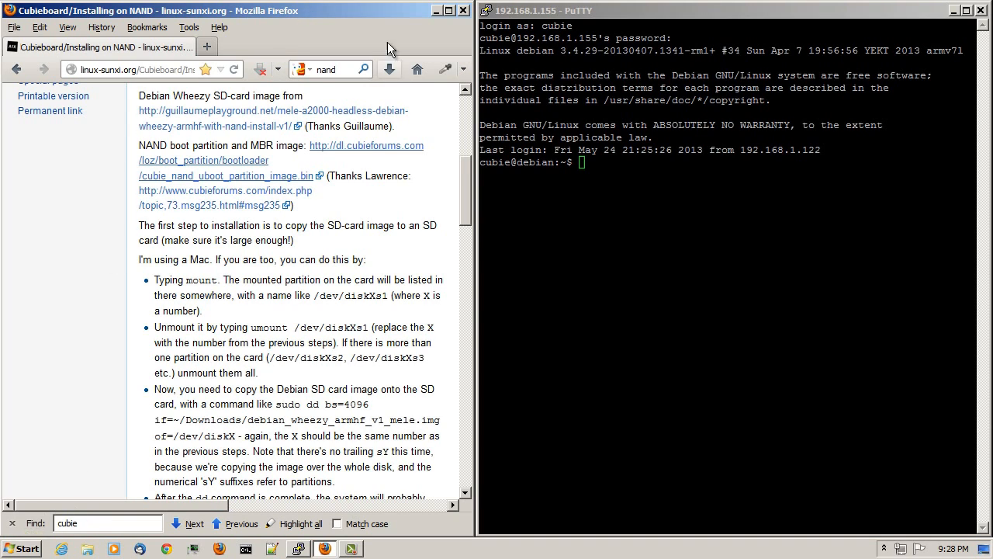
Select cubie_nand_uboot_partition_image.bin on the desktop and bring up the Start menu programs list.
click(436, 10)
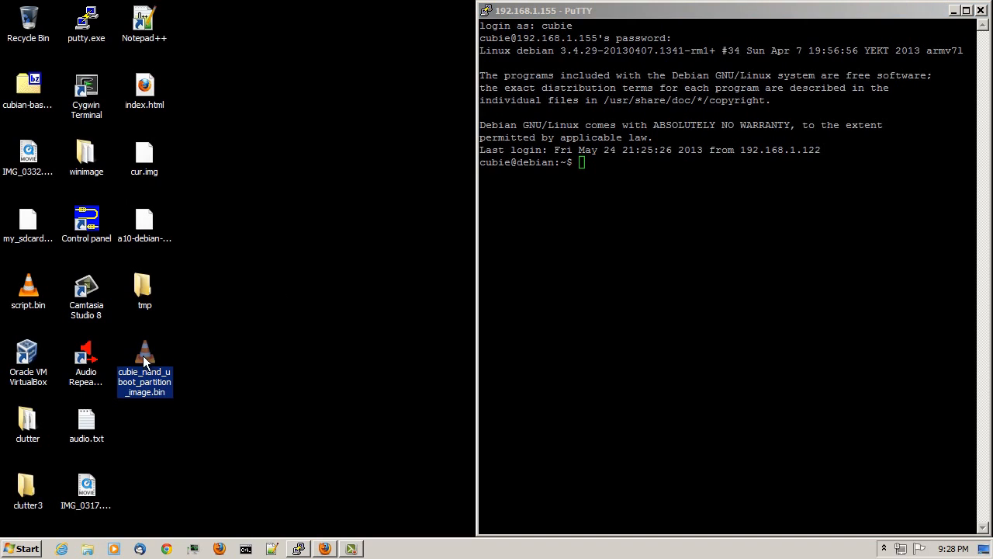
mouse_move(238, 275)
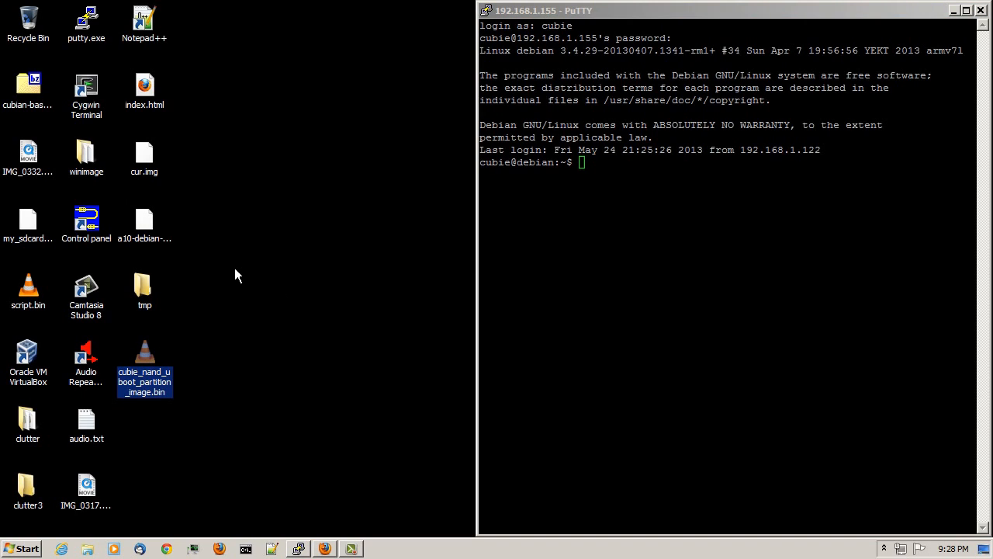
click(22, 548)
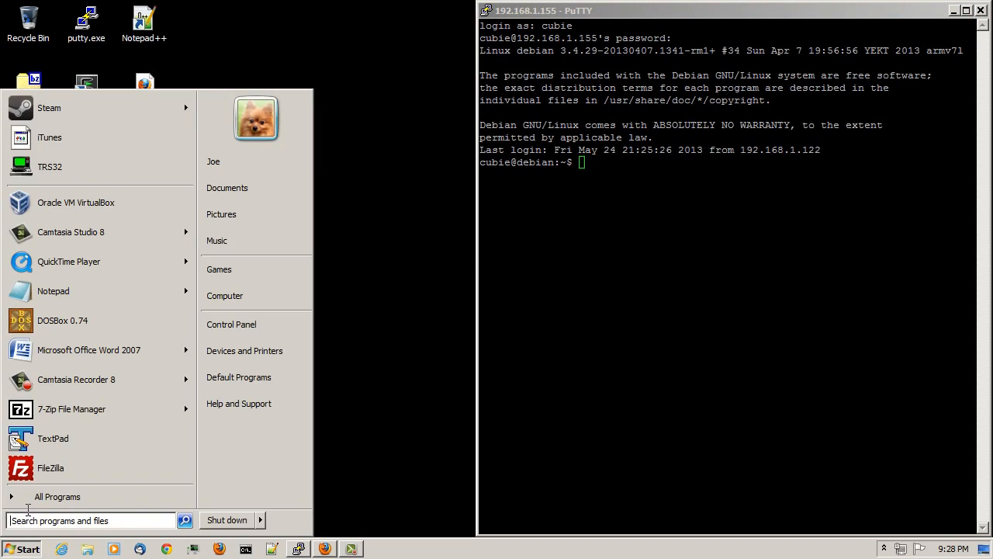
mouse_move(107, 468)
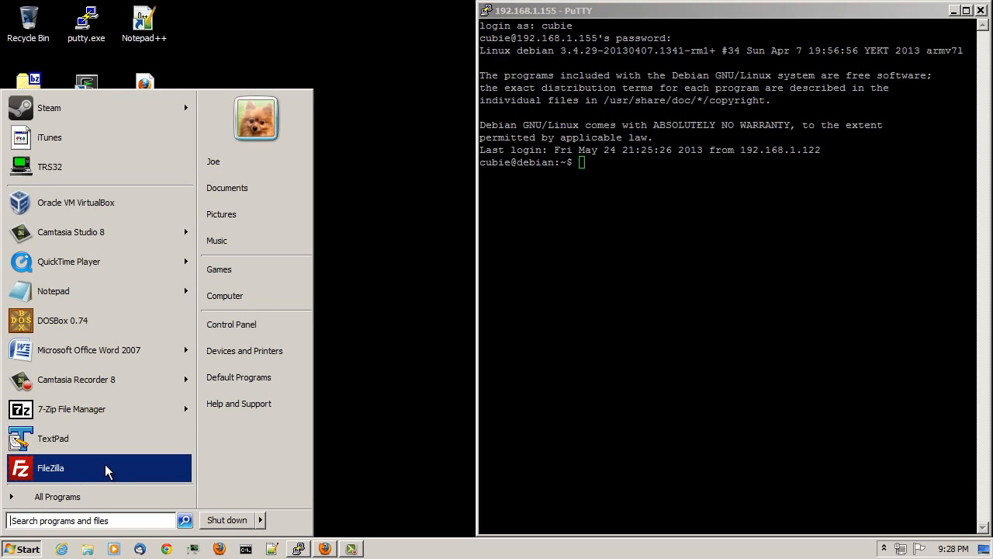
mouse_move(115, 467)
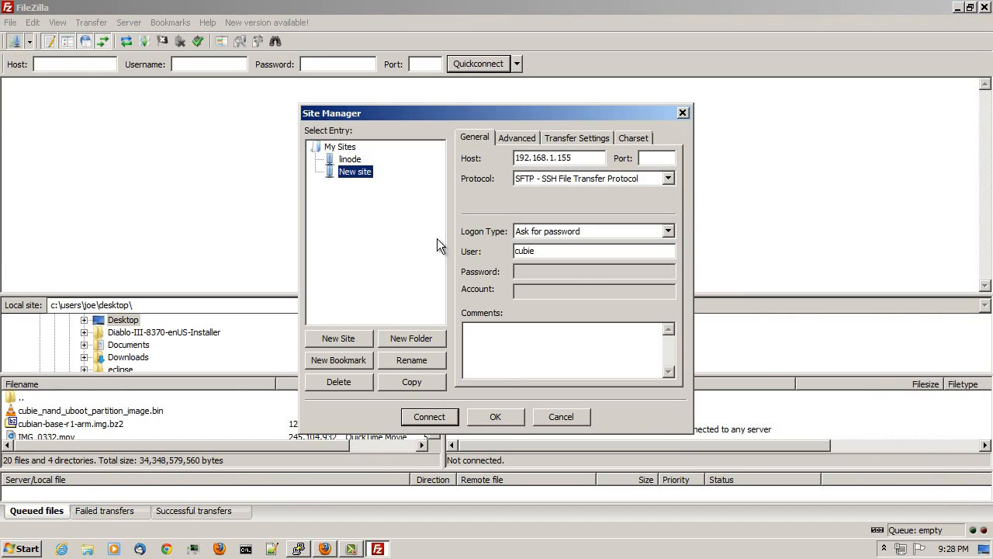
mouse_move(430, 407)
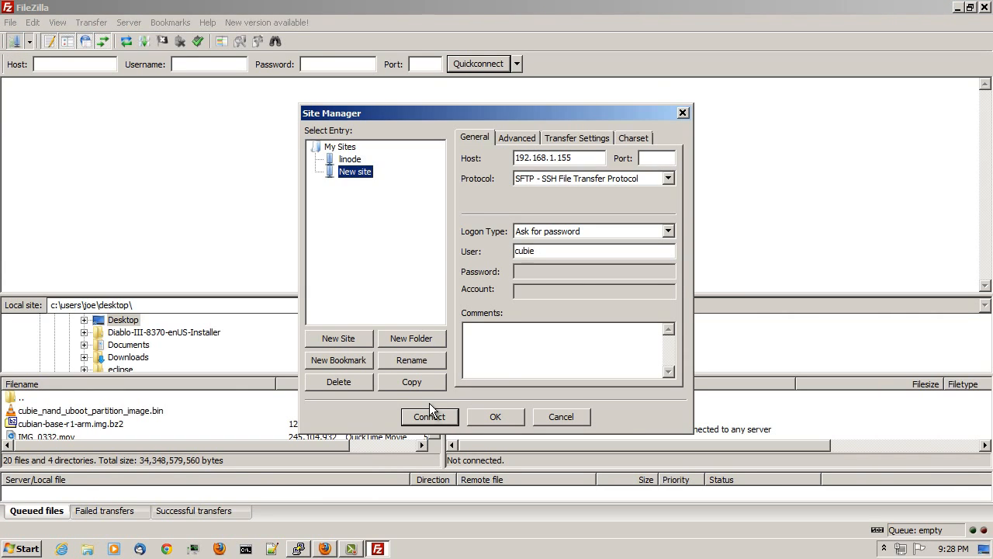
Connect to 192.168.1.155 as cubie and upload cubie_nand_uboot_partition_image.bin to /home/cubie.
click(429, 417)
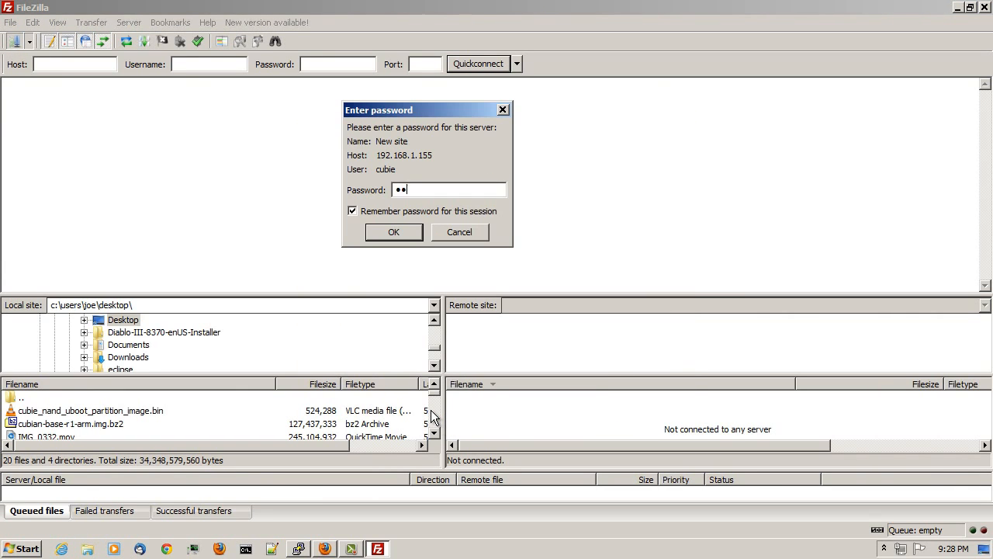
click(393, 231)
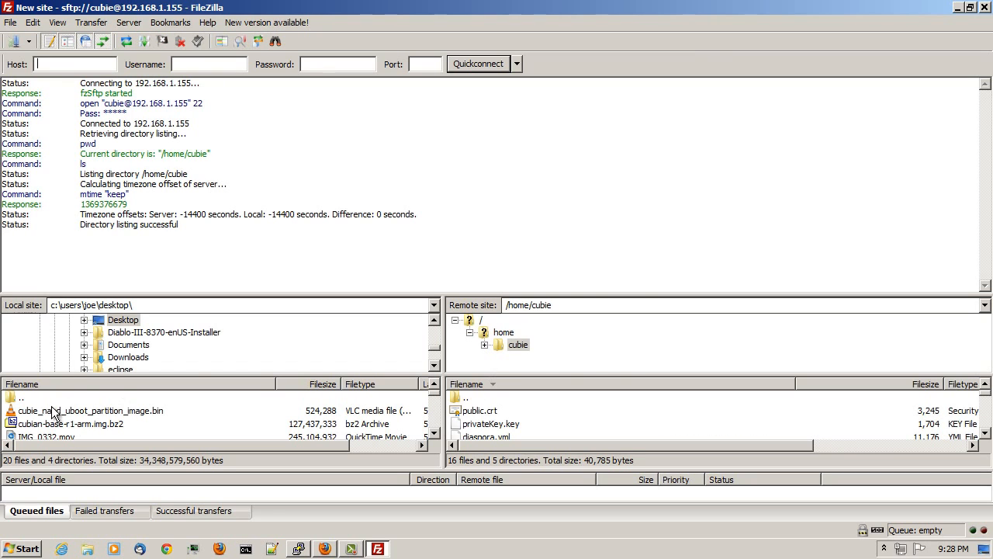
click(89, 410)
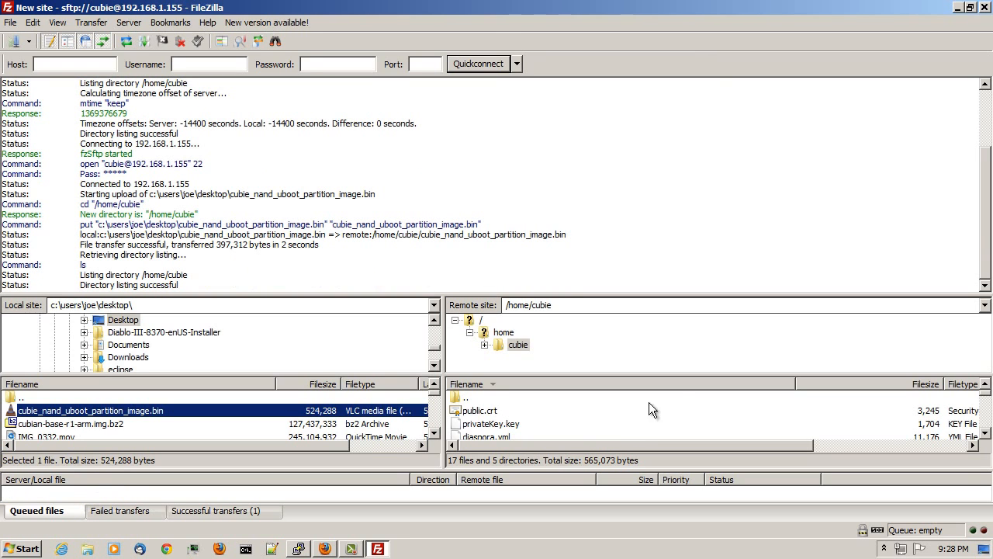
click(11, 22)
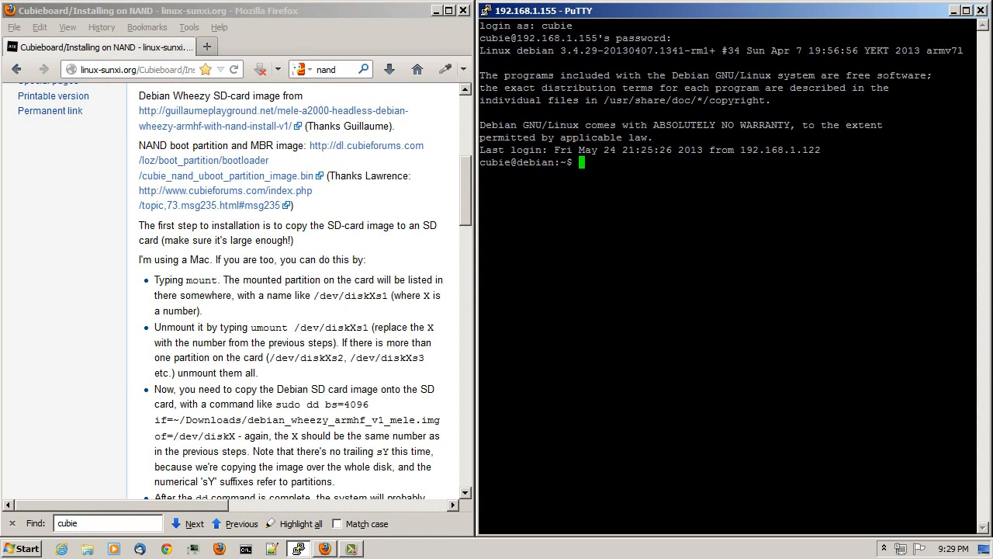
Run ls to confirm cubie_nand_uboot_partition_image.bin is in the board's home directory.
text(ls)
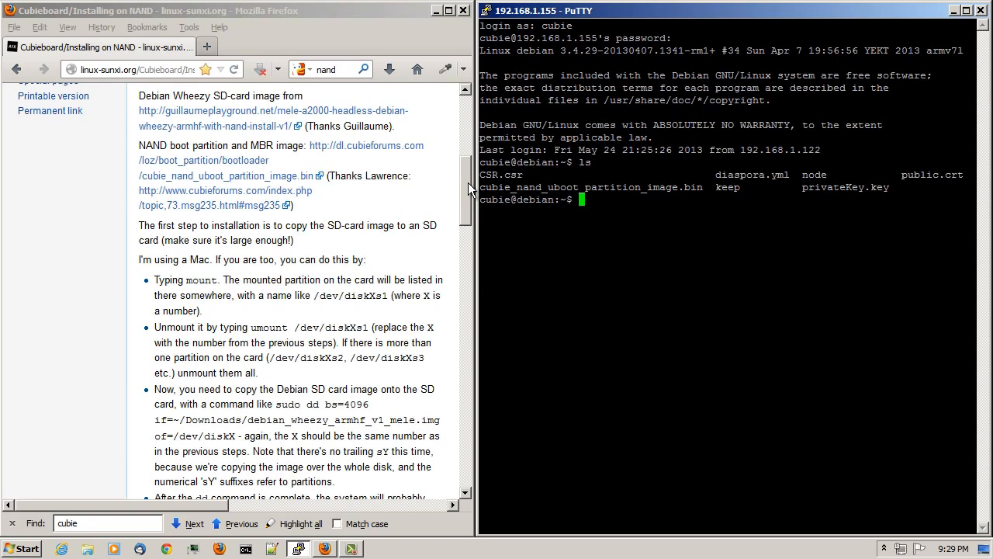
Copy the guide's 'dd bs=4096 … of=/dev/nand' boot-partition command.
scroll(down, 3)
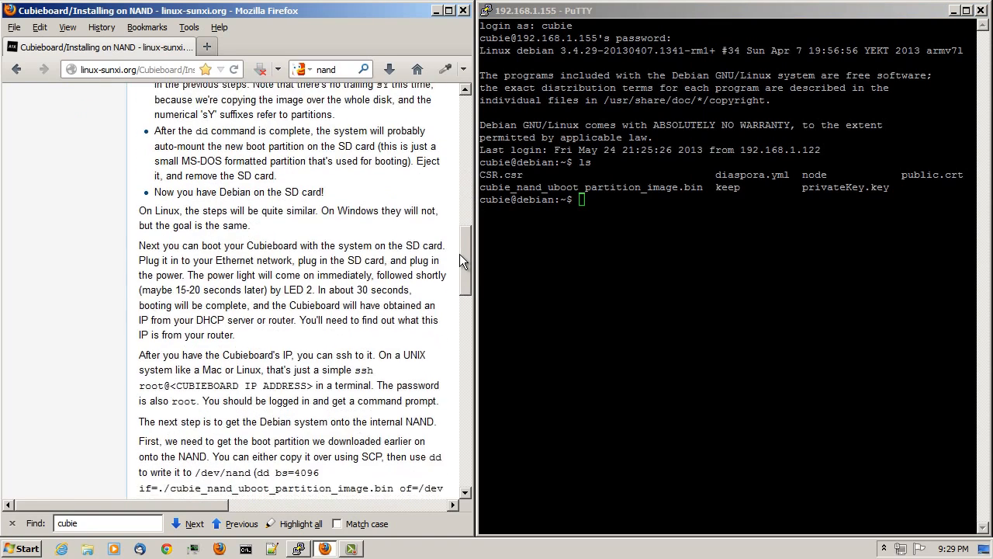
scroll(down, 3)
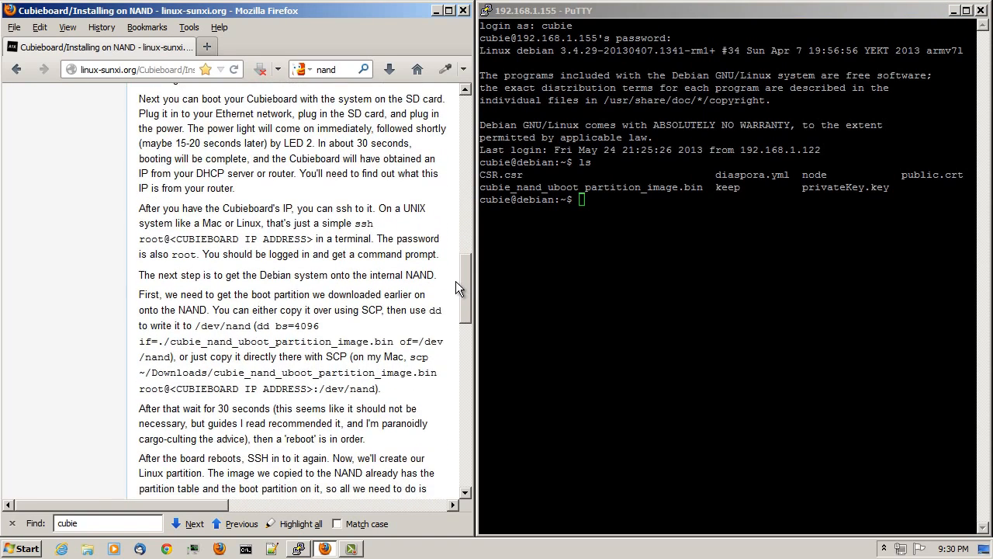
scroll(down, 3)
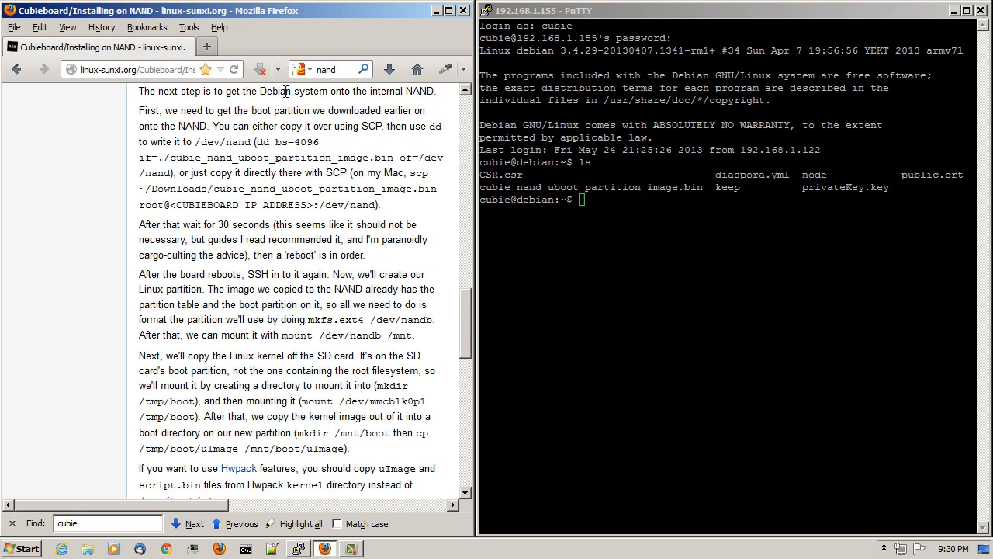
mouse_move(442, 98)
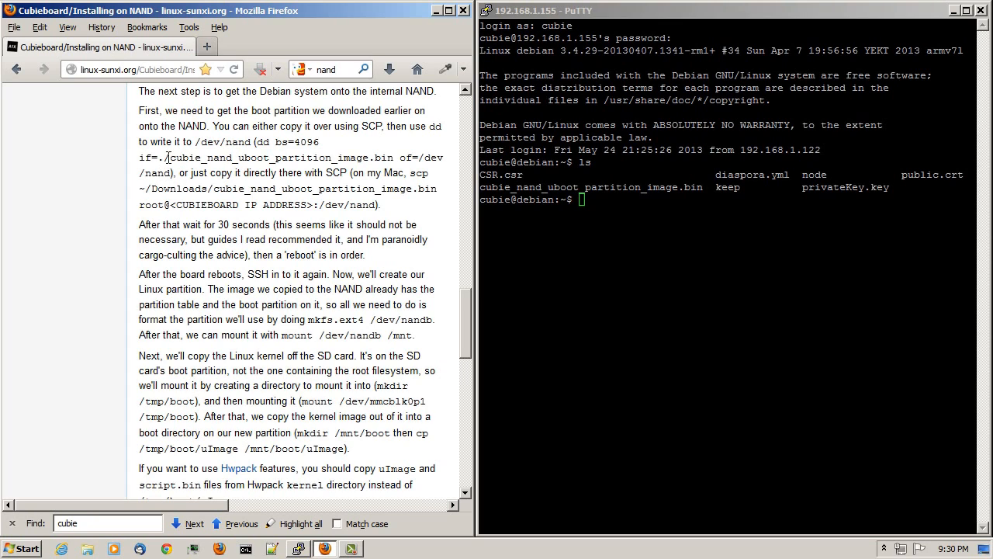
double_click(281, 157)
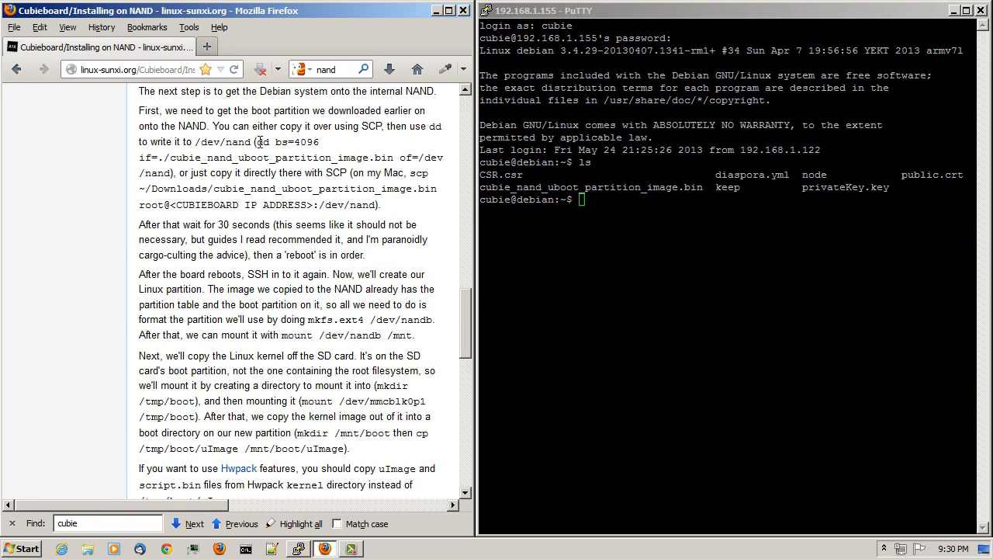
drag(257, 142, 354, 158)
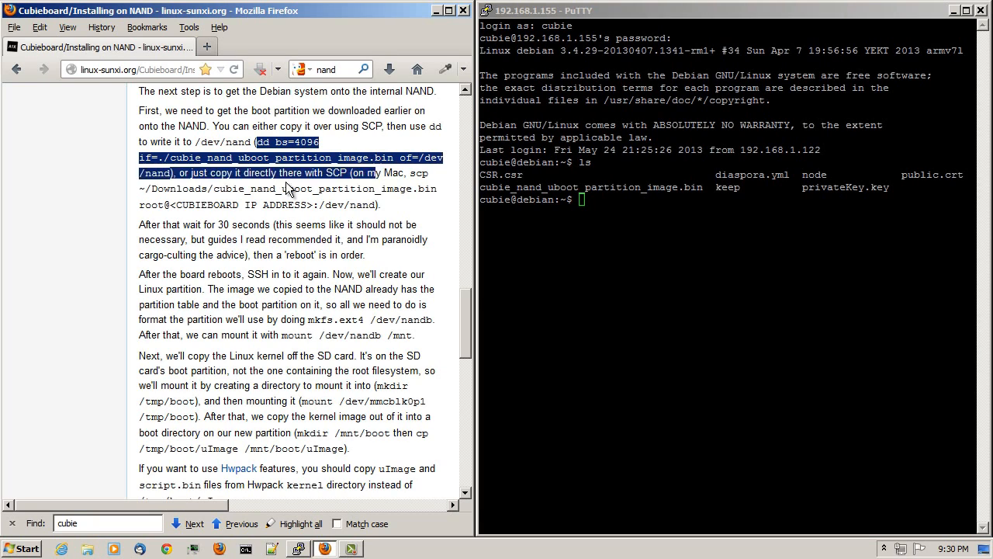
right_click(225, 170)
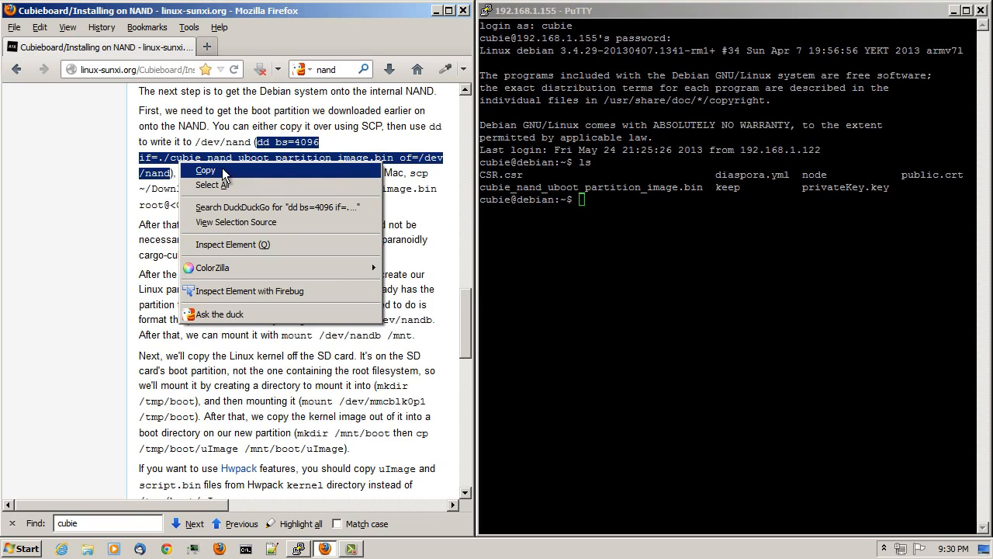
click(205, 170)
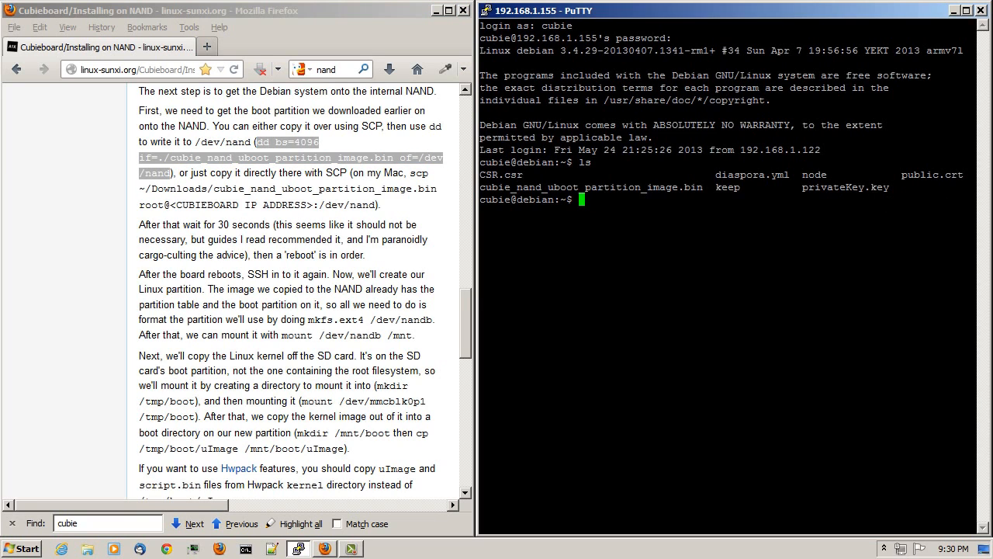
Run sudo dd writing cubie_nand_uboot_partition_image.bin to /dev/nand, then sudo reboot.
text(sudo)
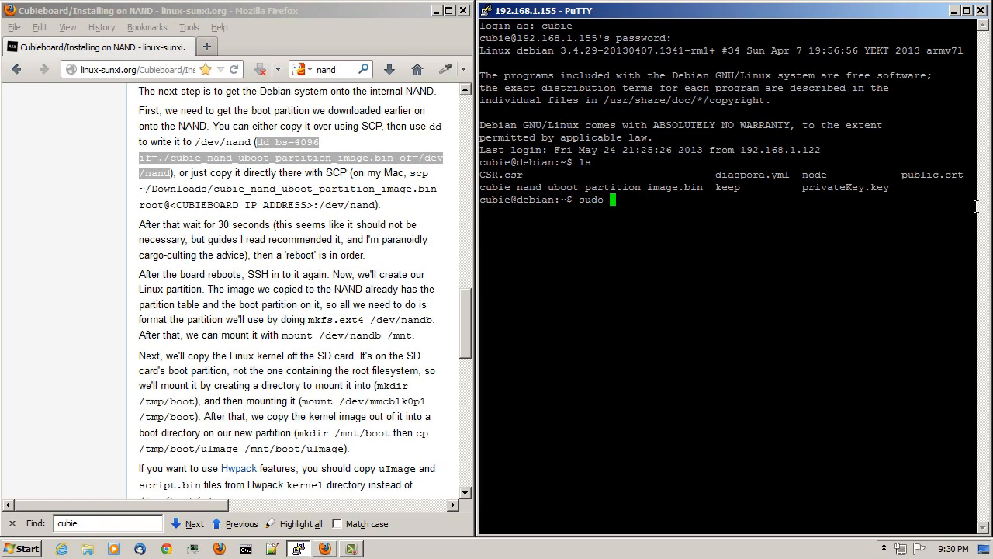
text(dd bs=4096 if=./cubie_nand_uboot_partition_image.bin of=/dev/nand)
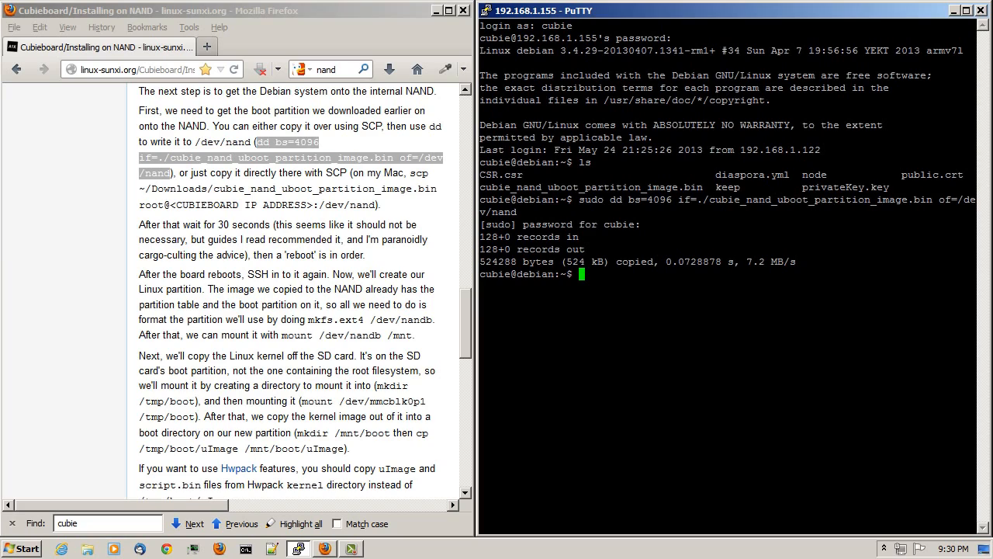
text(sudo)
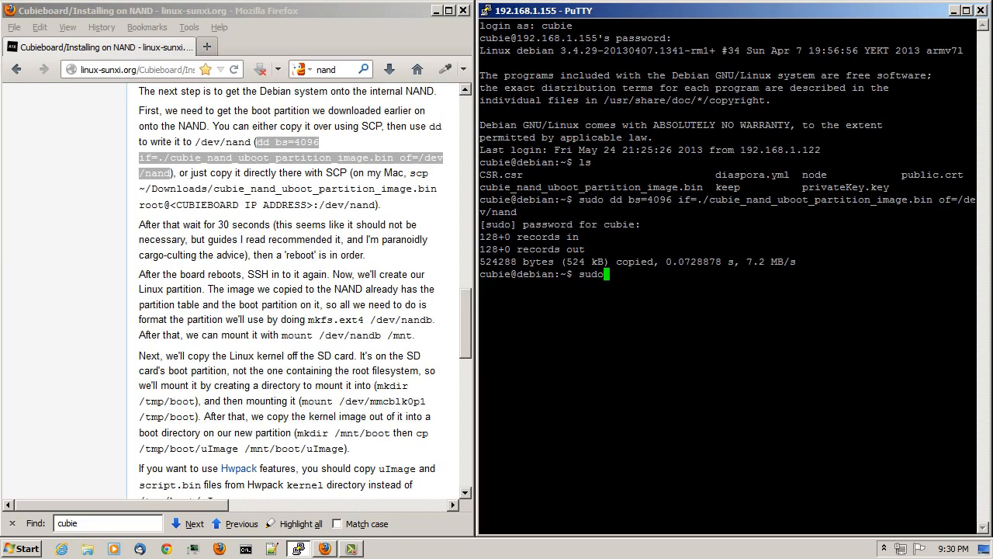
text(reboot)
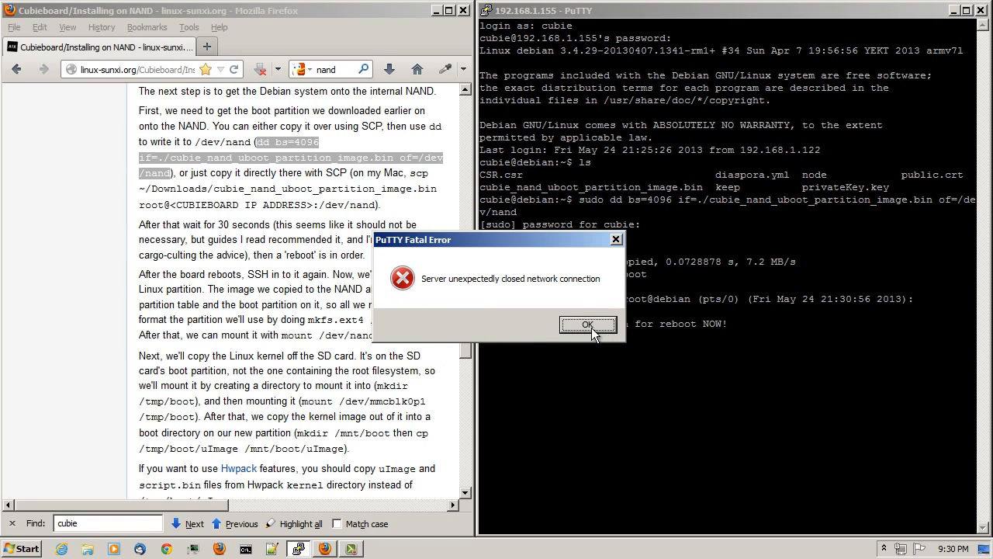
Dismiss the connection error, log back in as cubie and open a root shell with sudo -s.
click(587, 324)
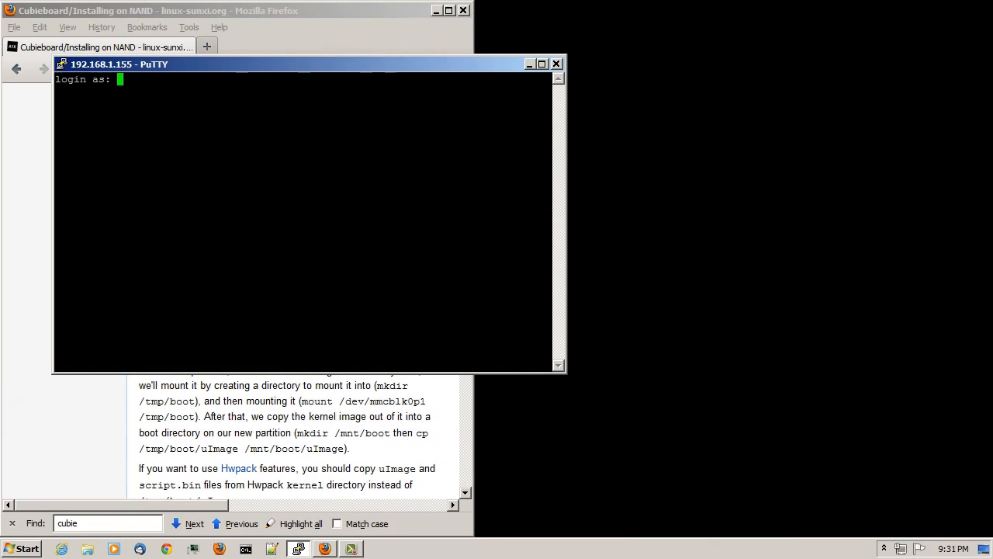
text(cubie)
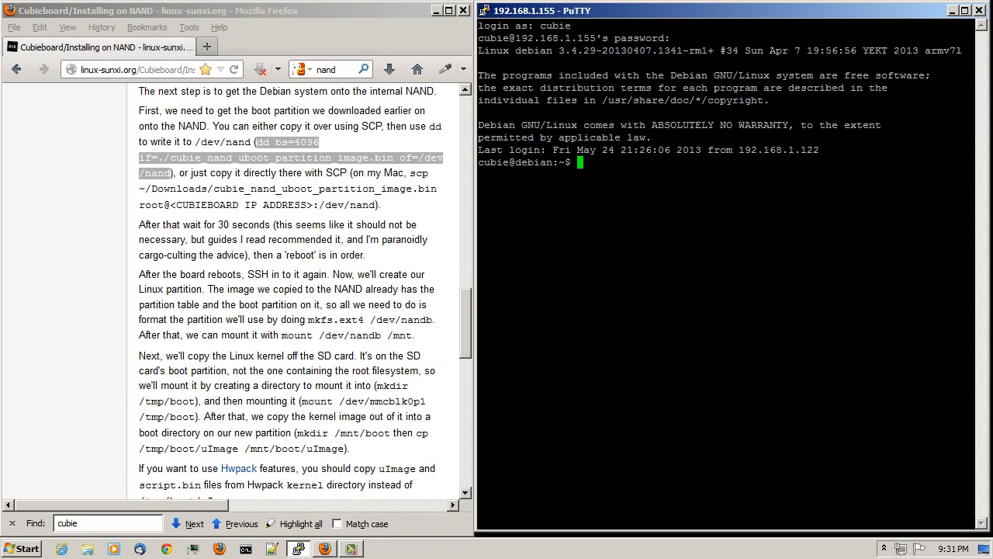
text(sudo -s)
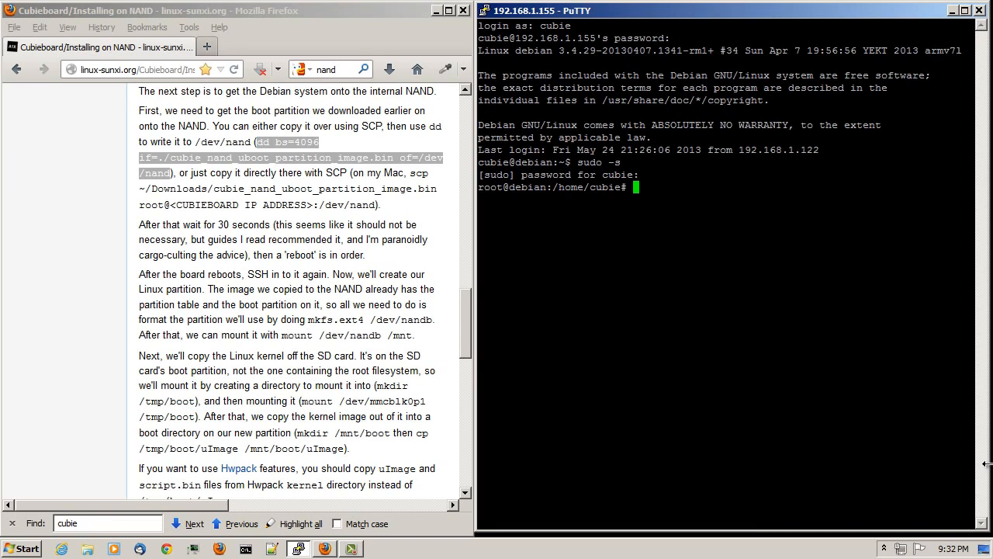
text(mkfs.ext)
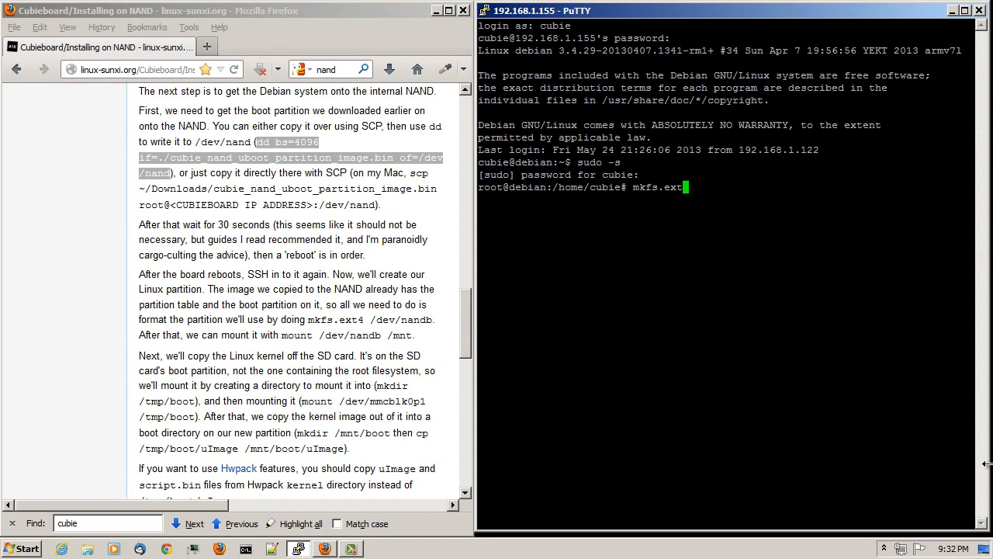
Run mkfs.ext4 /dev/nandb to create the ext4 filesystem.
text(4)
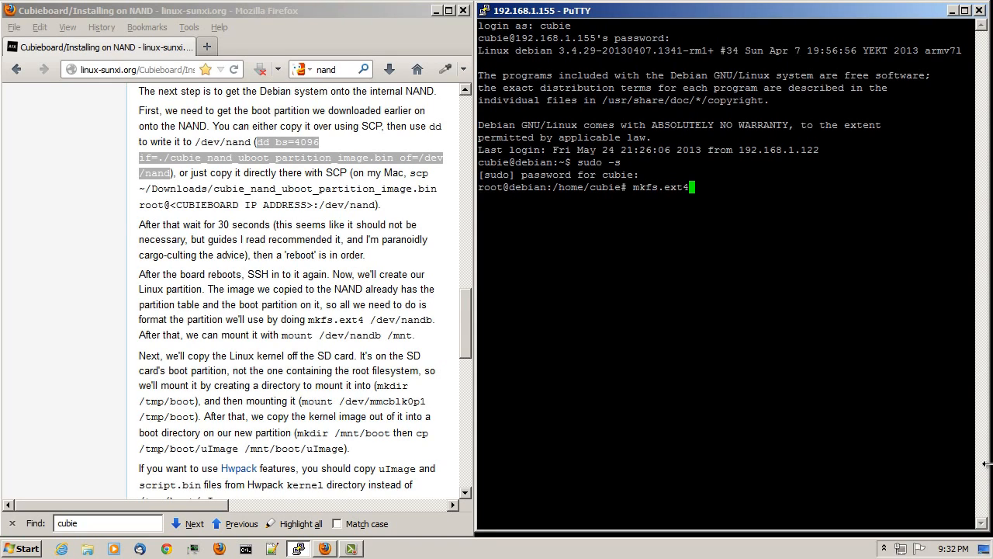
text(/)
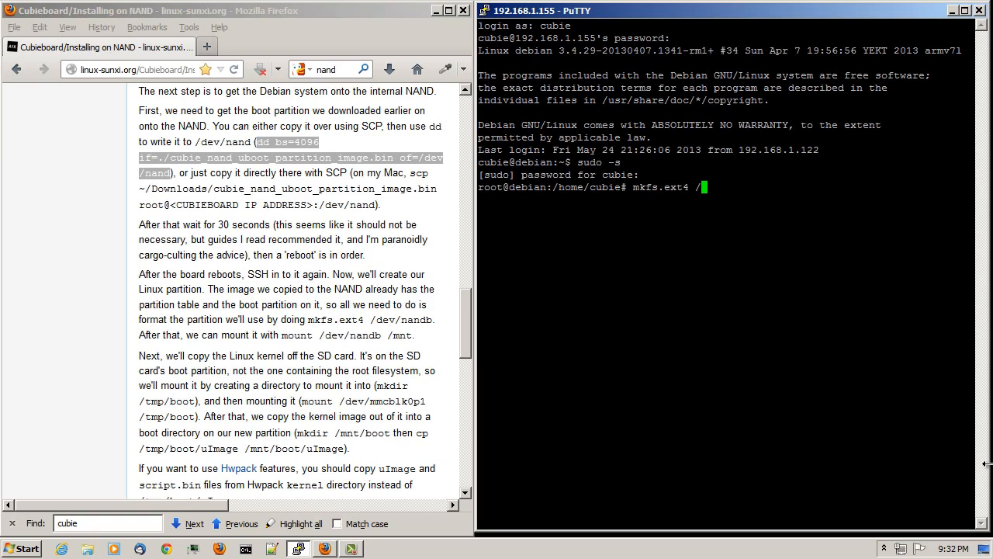
text(dev/n)
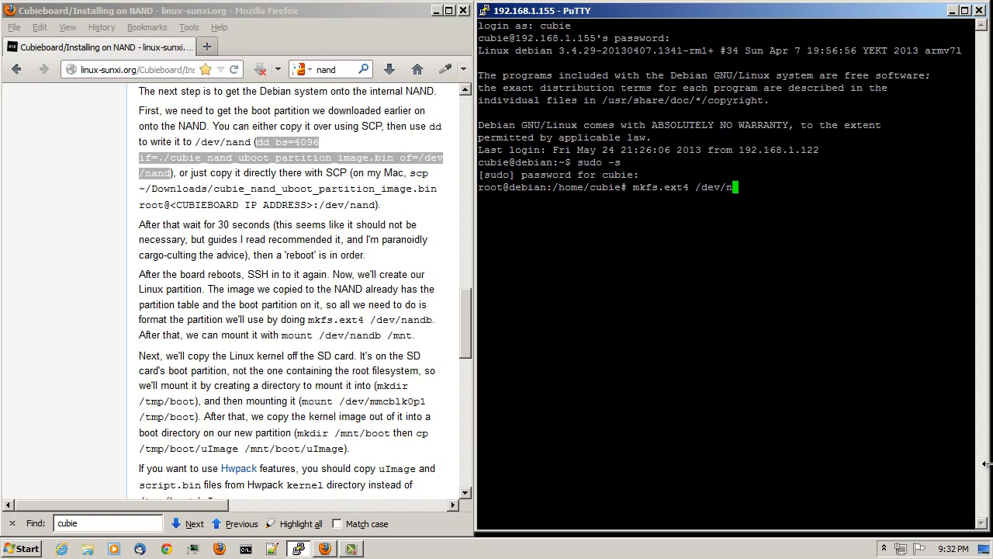
text(andb)
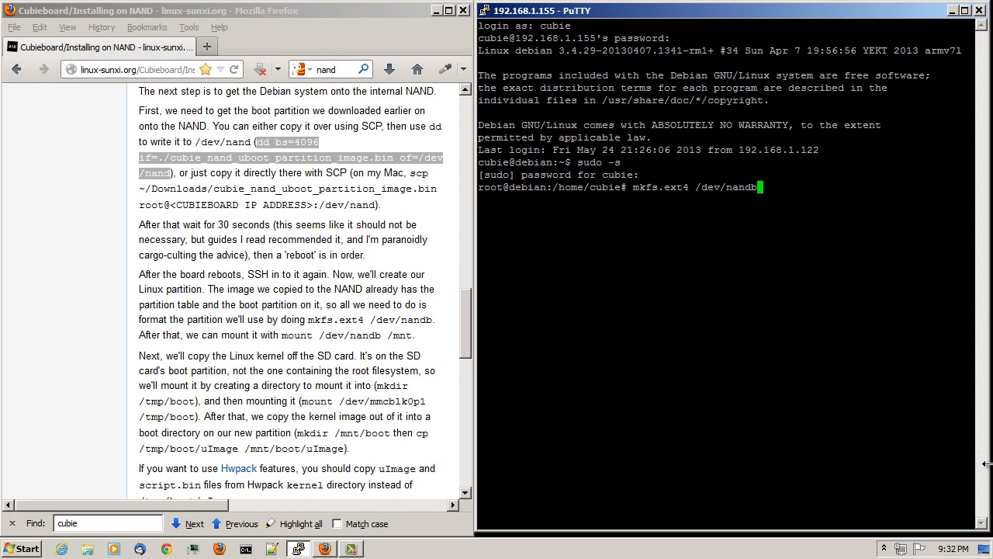
key(Return)
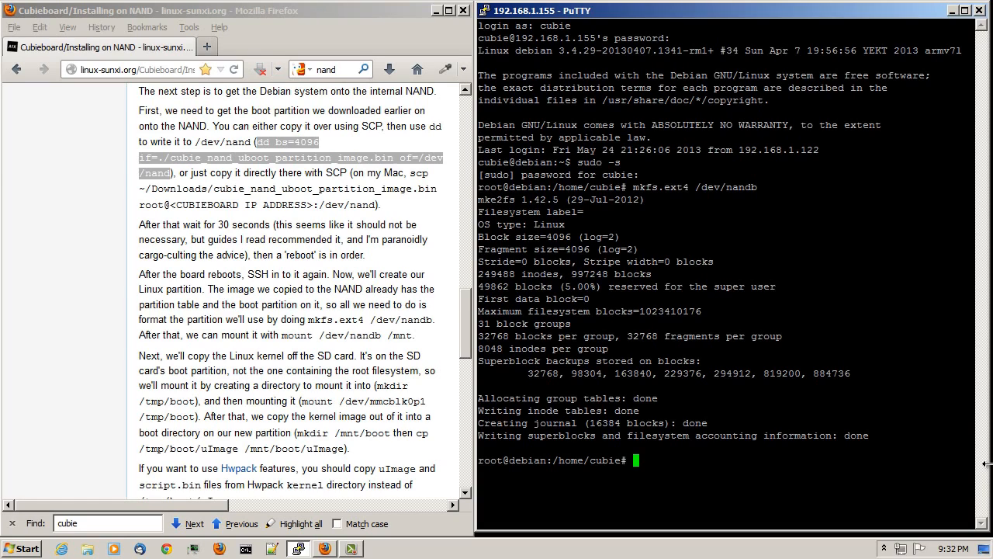
Mount /dev/nandb on /mnt, verify only lost+found exists, and create /tmp/boot.
text(mount /d)
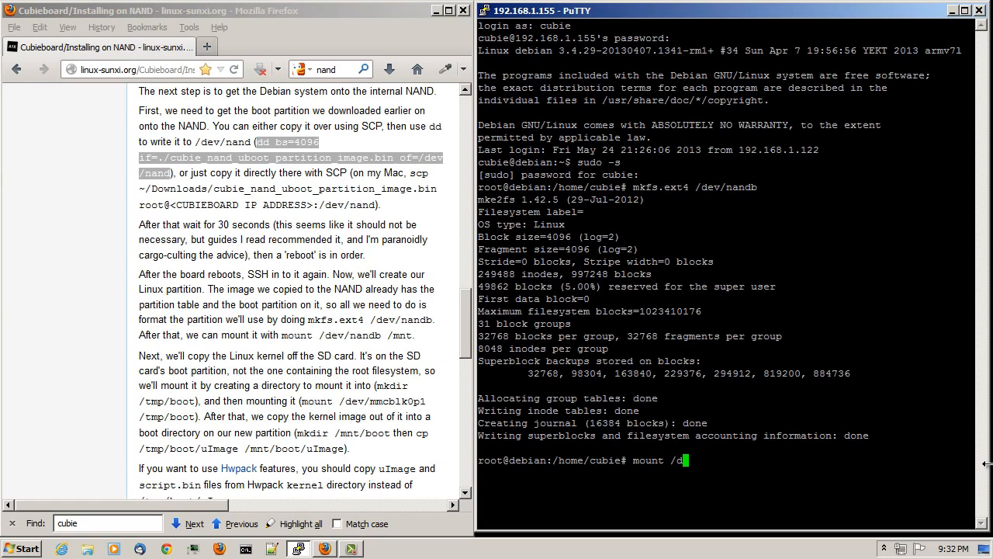
text(ev/nandb /mnt)
text(ls /mnt)
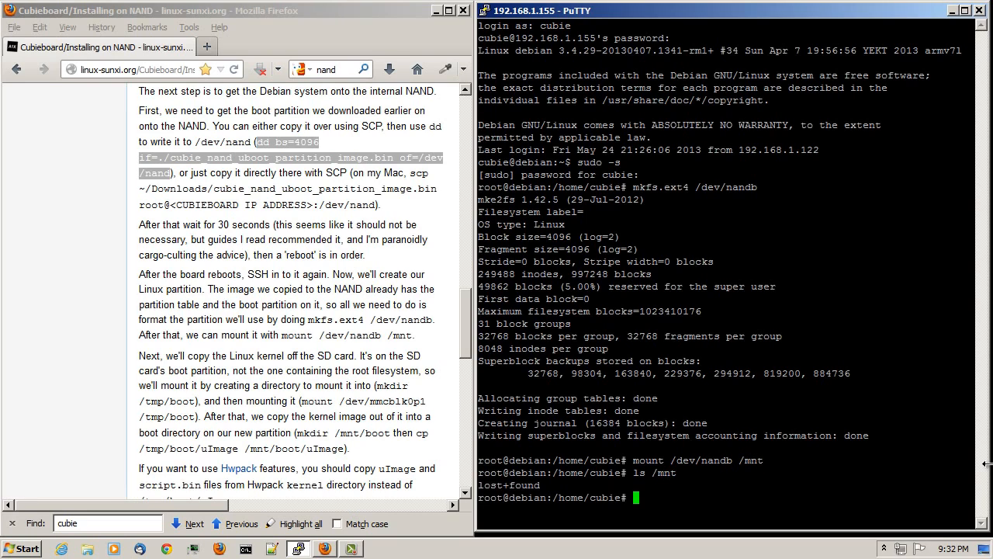
scroll(down, 3)
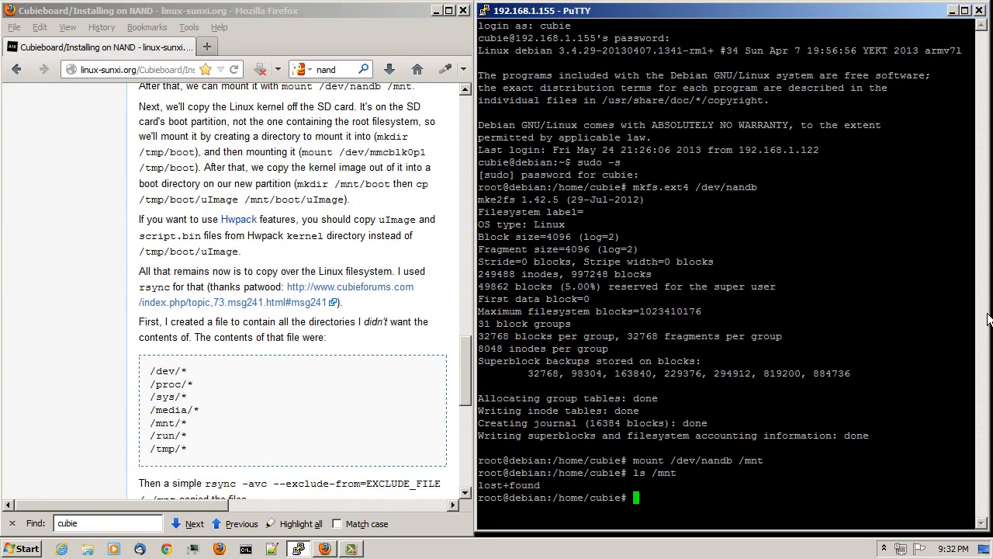
text(m)
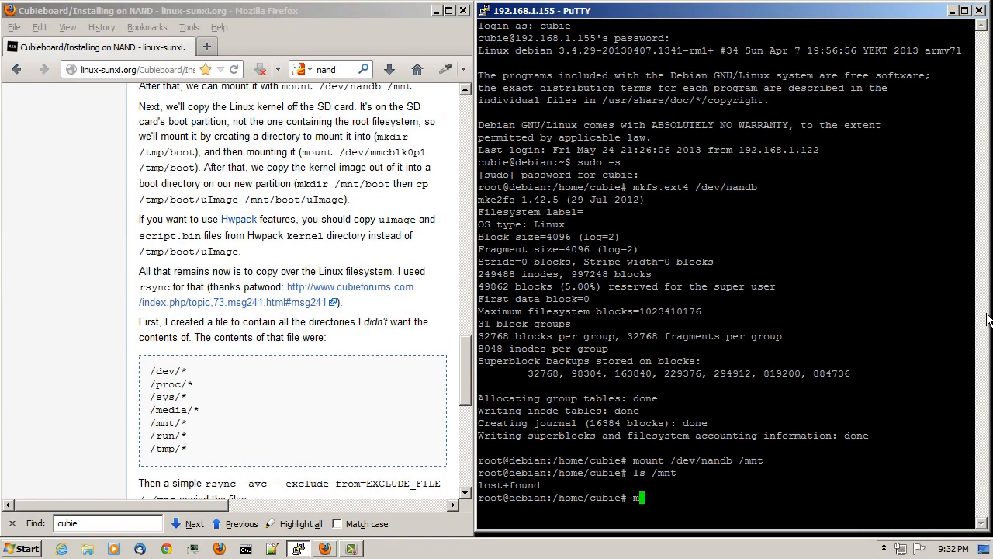
text(kdir /tmp/)
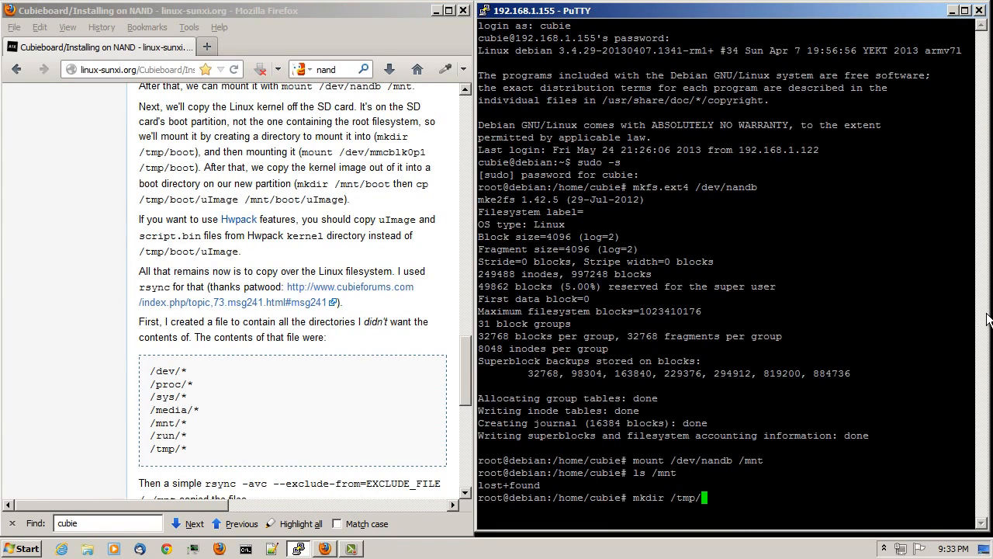
text(boot)
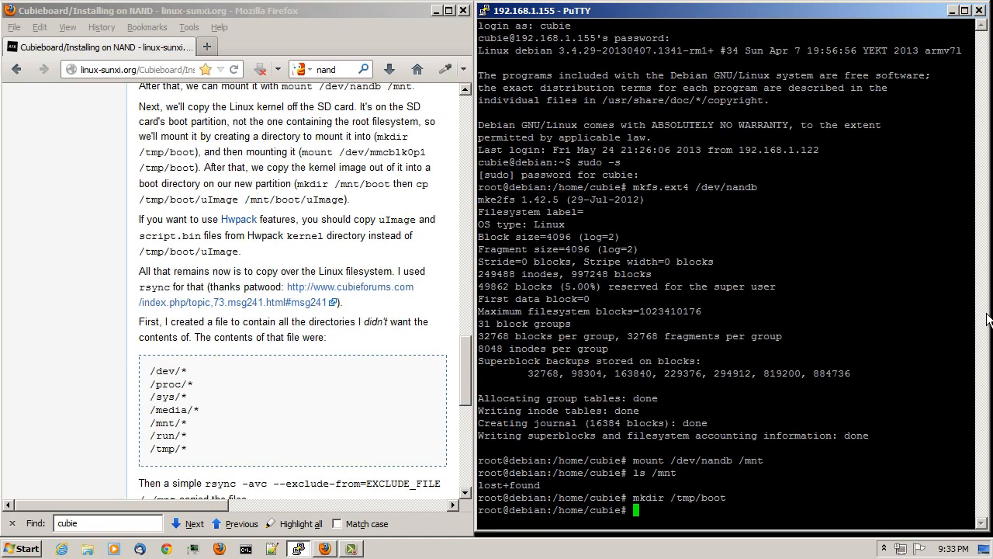
List the board's disk partitions with cat /proc/partitions and pick out mmcblk0p1.
text(cat /)
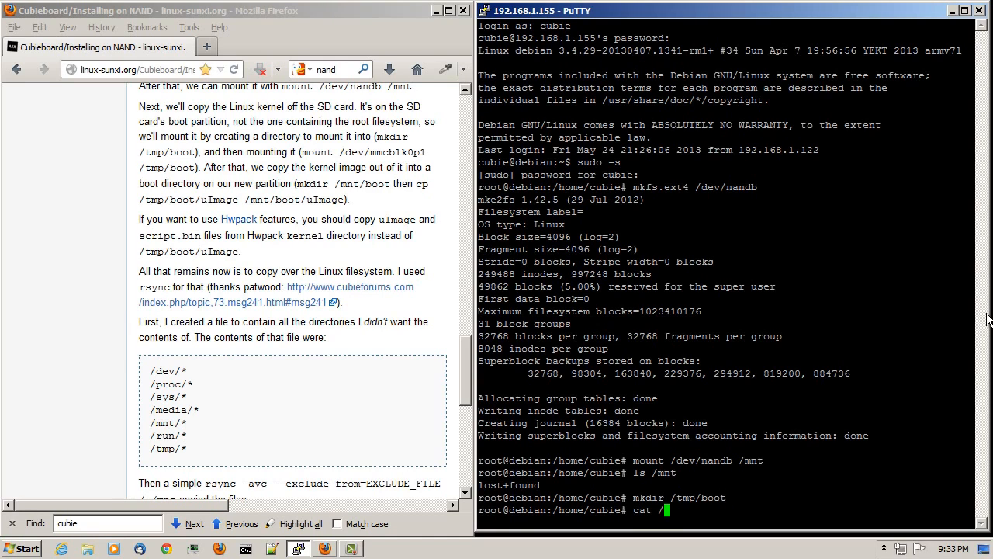
text(porc/)
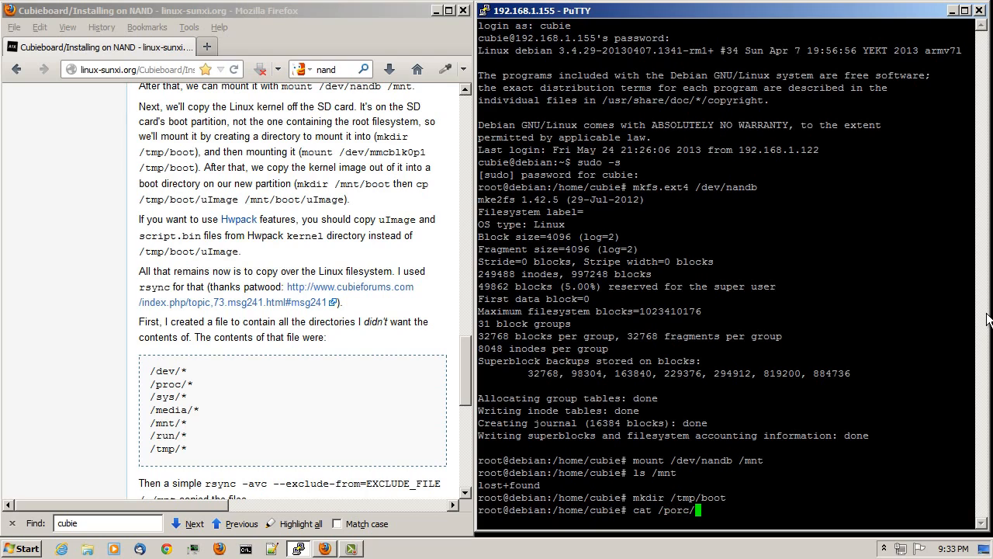
key(BackSpace)
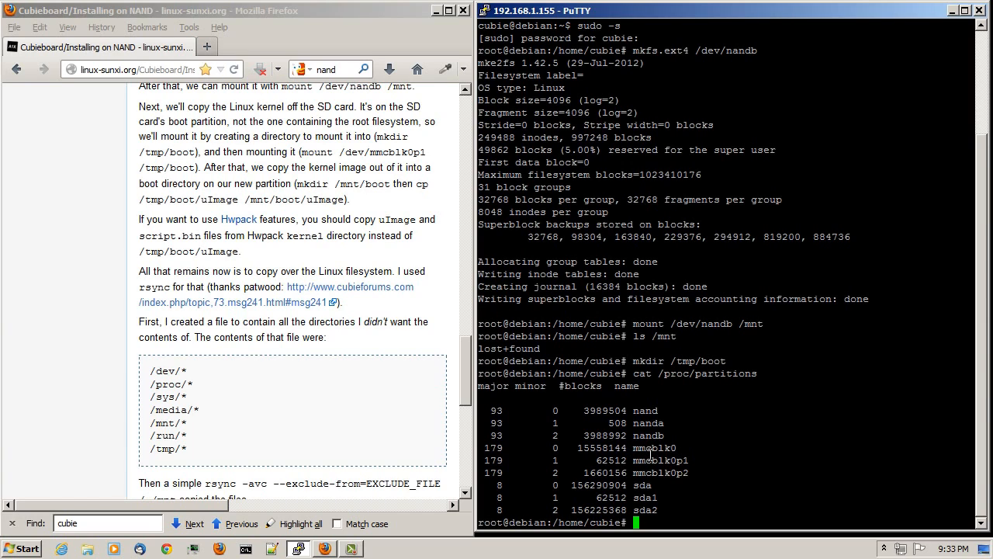
mouse_move(698, 472)
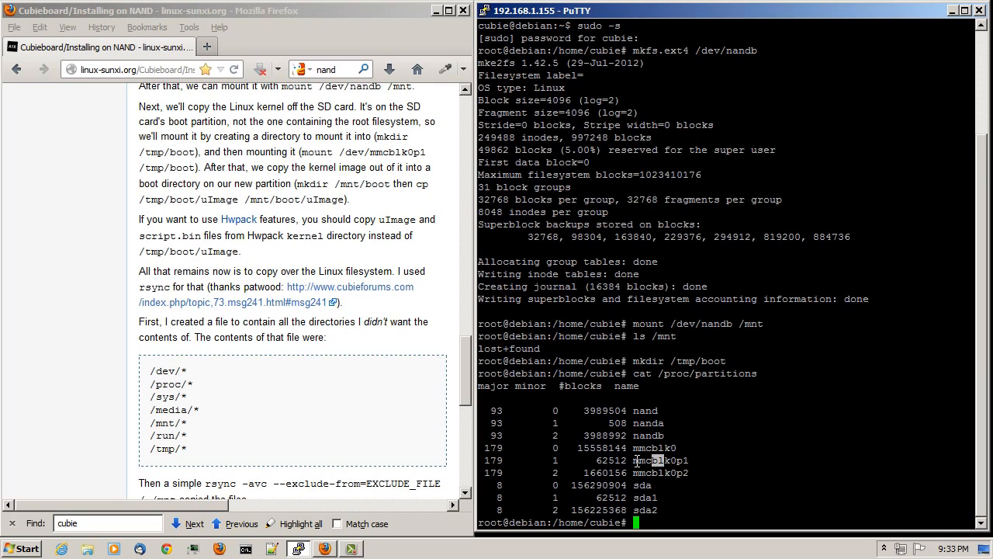
double_click(660, 460)
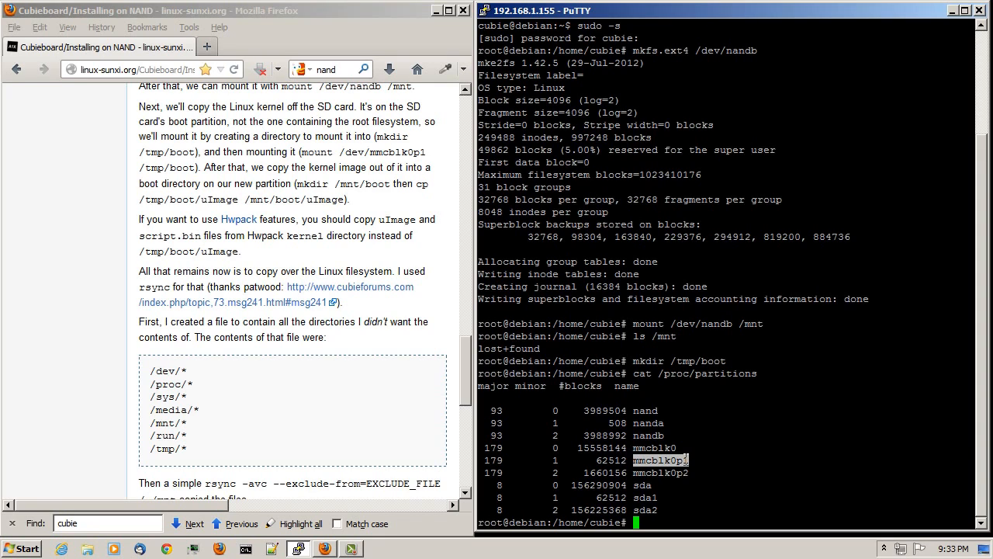
mouse_move(702, 447)
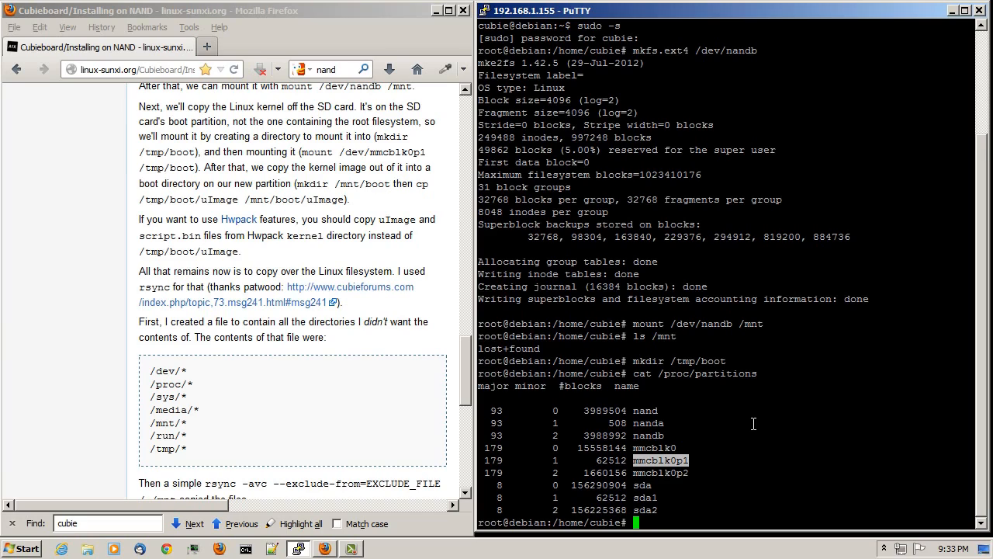
Mount /dev/mmcblk0p1 on /tmp/boot.
text(mount /dev/)
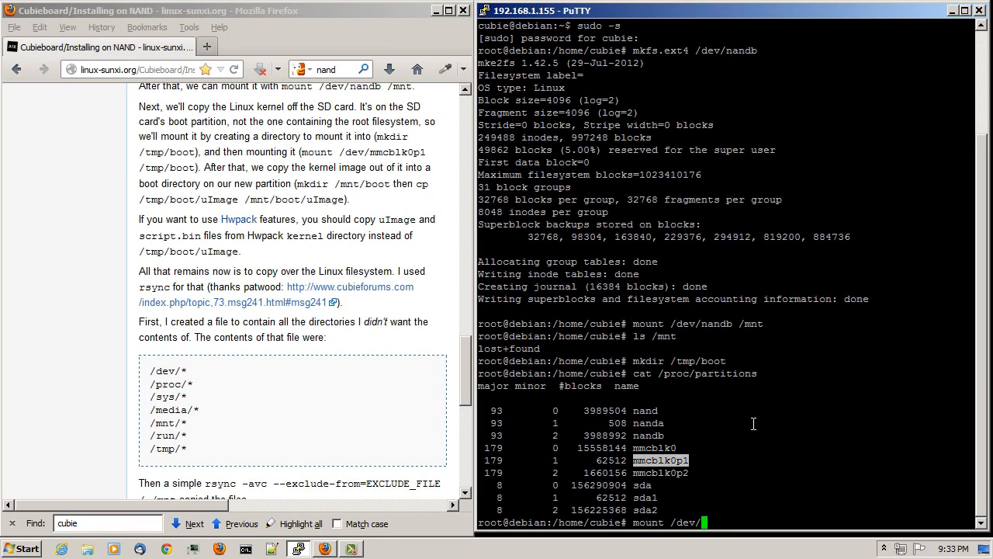
text(mmcblk0p1)
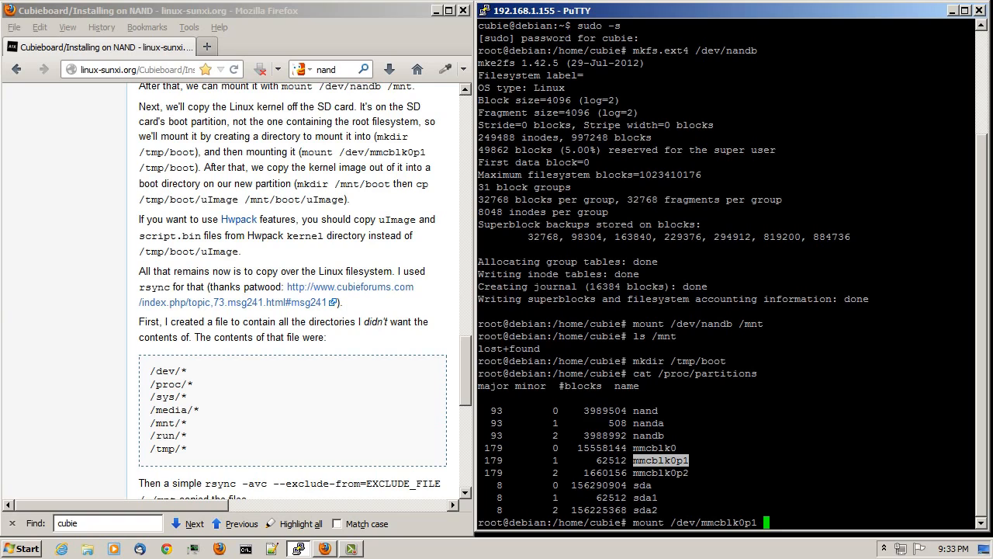
text(/mnt)
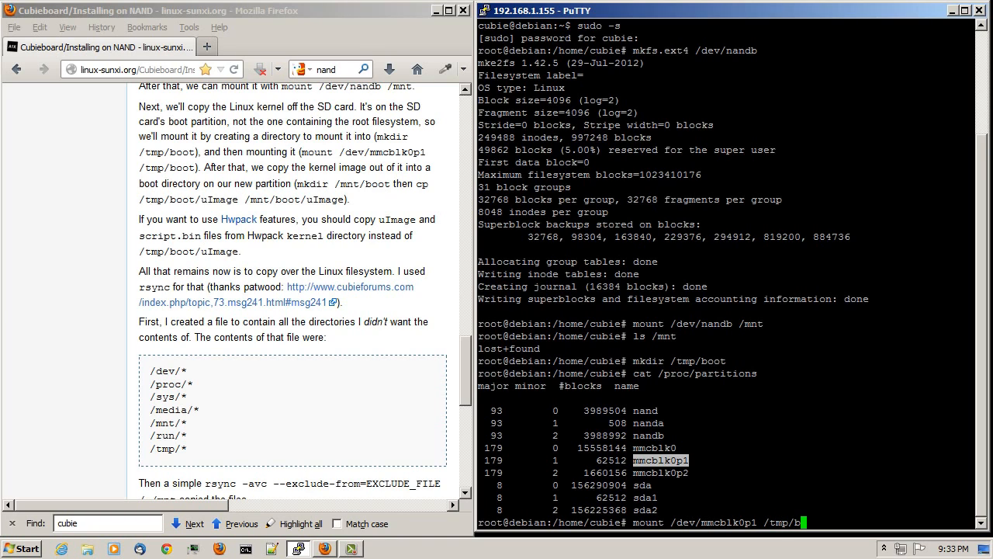
text(oot)
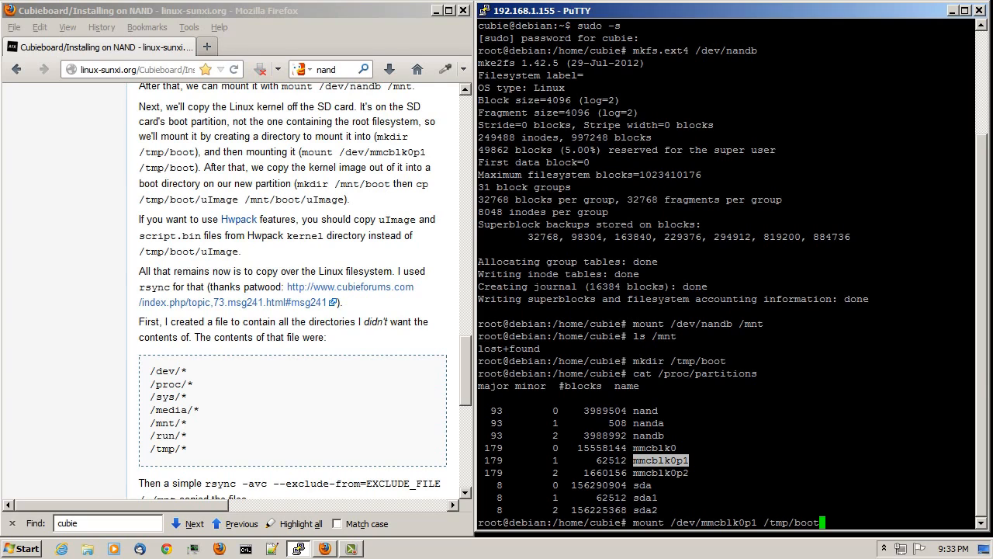
text(cd /t)
text(ls)
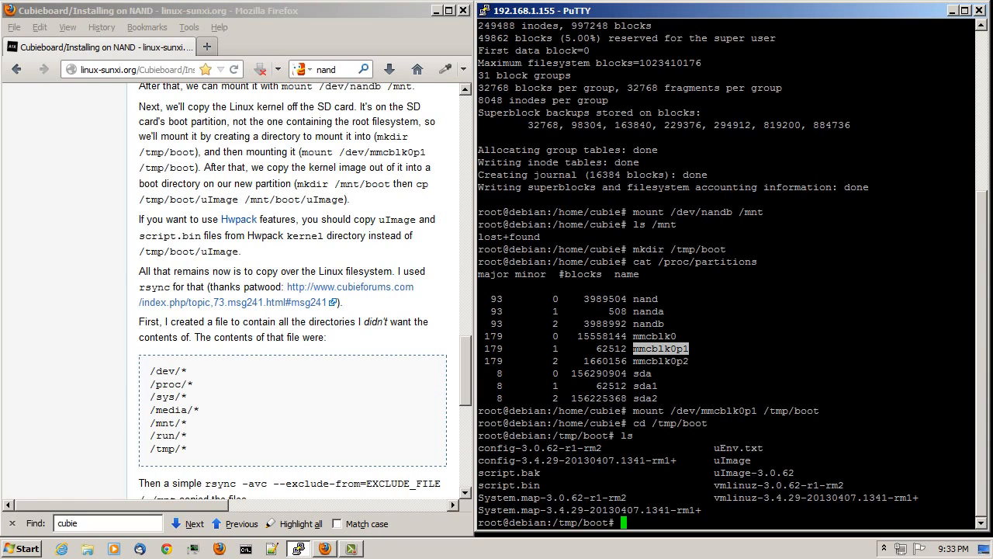
mouse_move(719, 447)
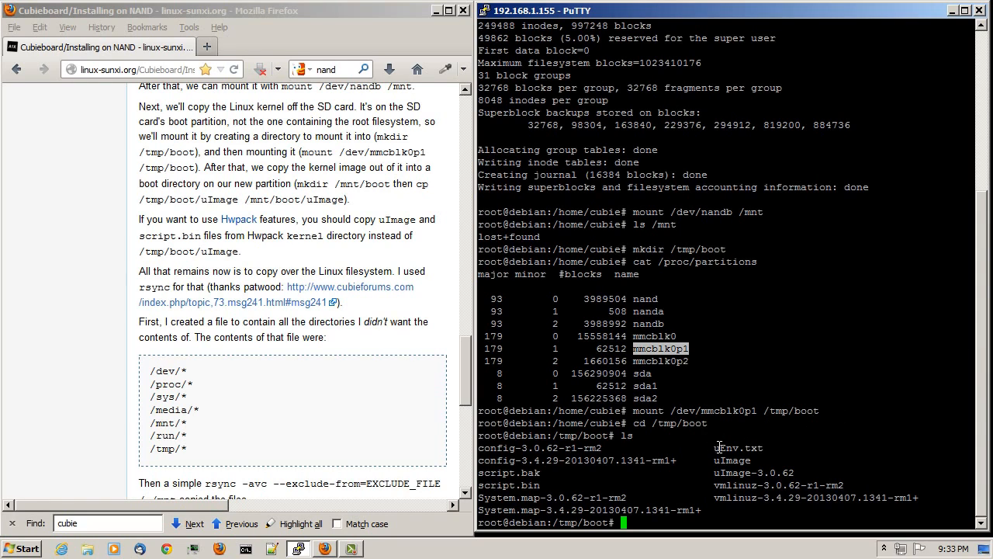
mouse_move(730, 447)
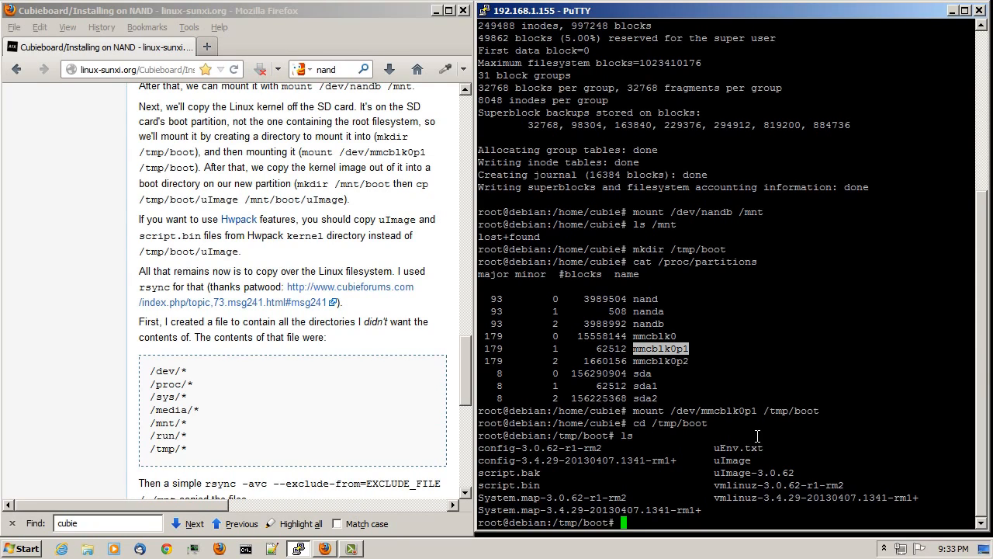
mouse_move(768, 430)
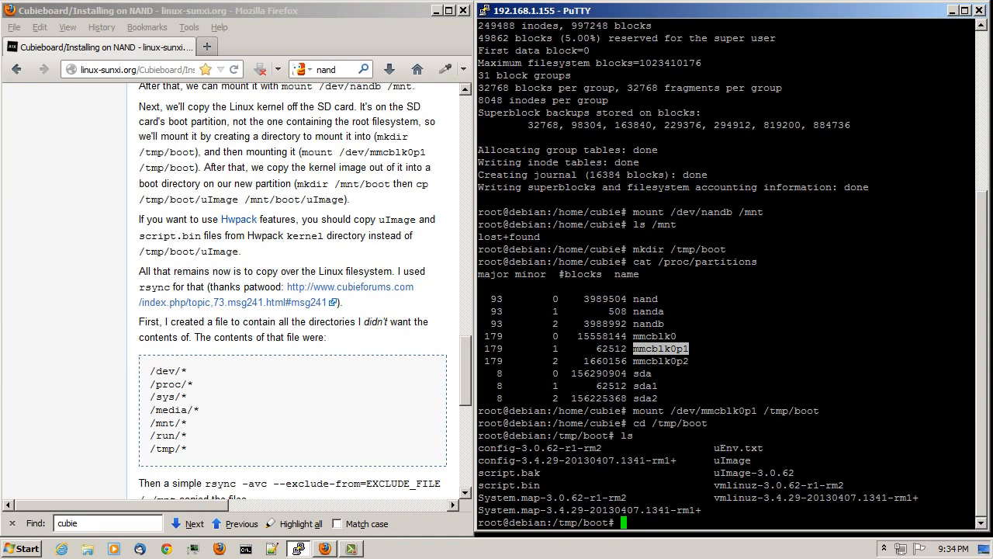
From /tmp/boot, view the boot files including uImage and script.bin, and begin a mkdir command.
text(cp *)
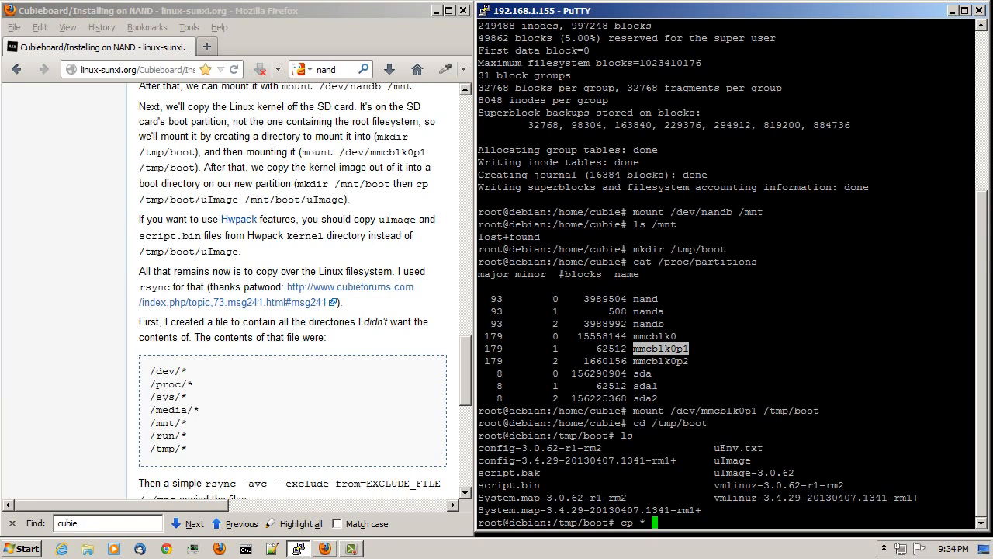
text(/mnt)
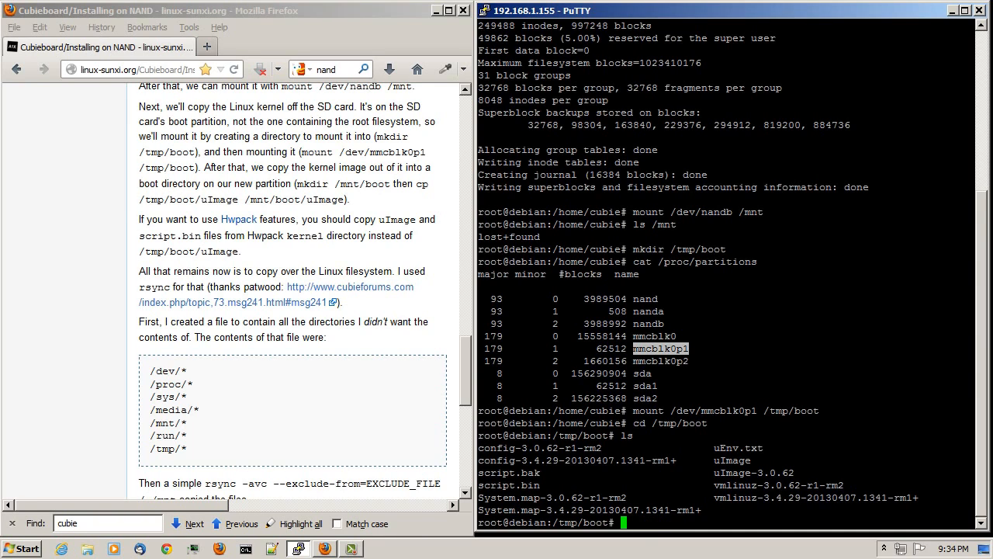
text(mkdir)
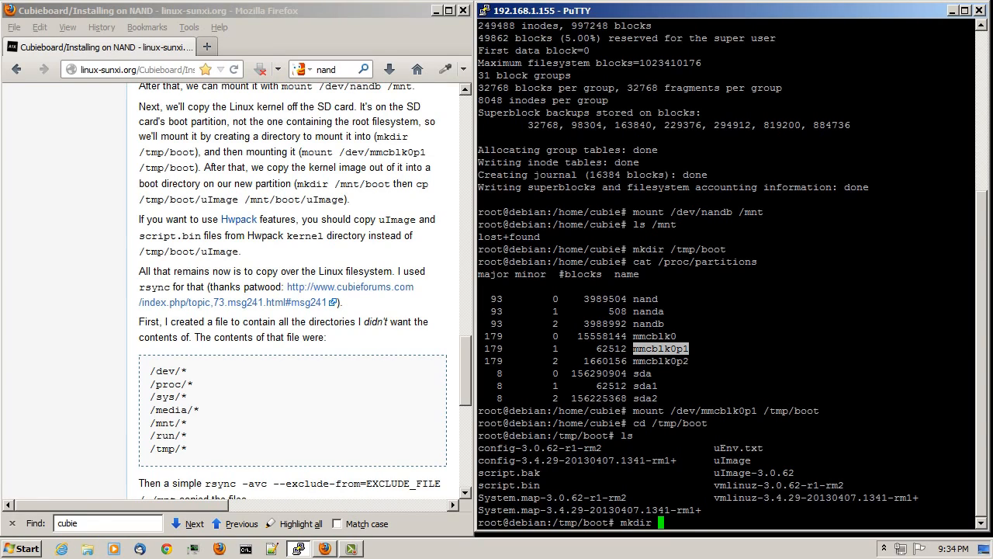
Run mkdir /mnt/boot and cp * /mnt/boot, then list uImage and script.bin there.
text(/mnt/boot)
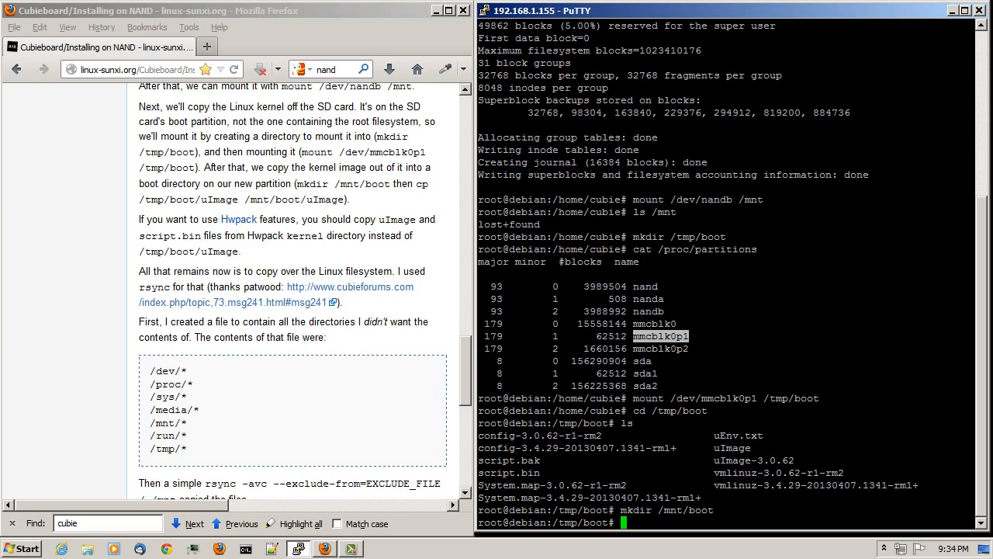
text(cp)
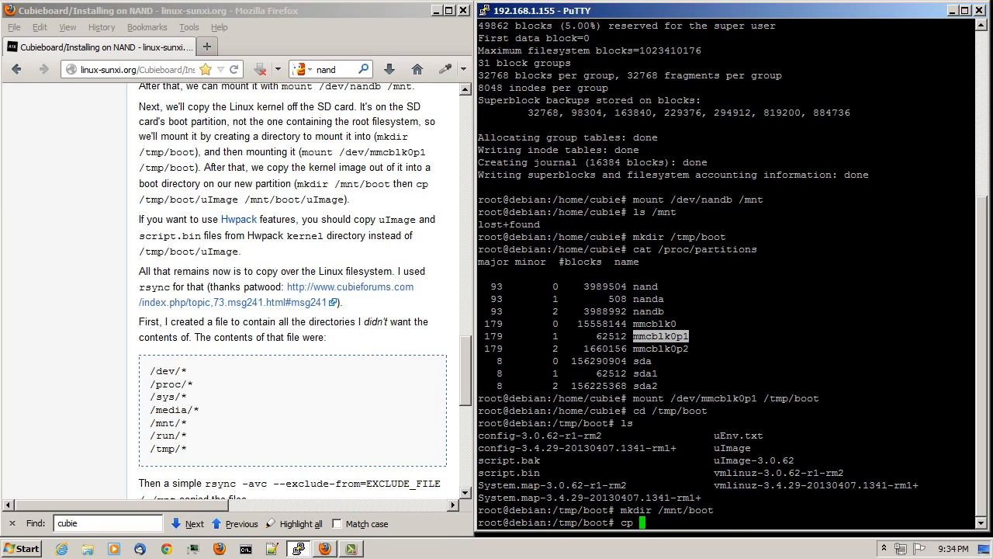
text(*)
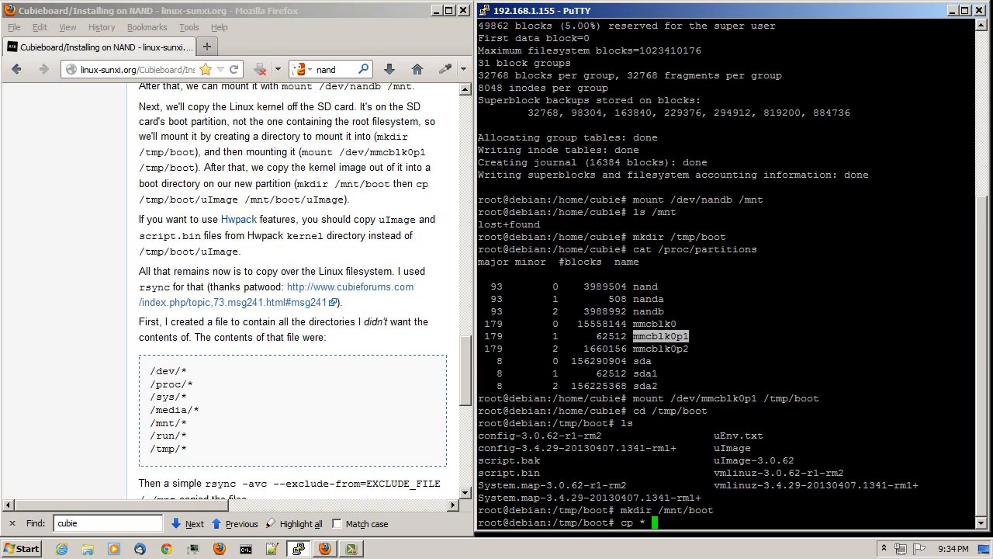
text(/)
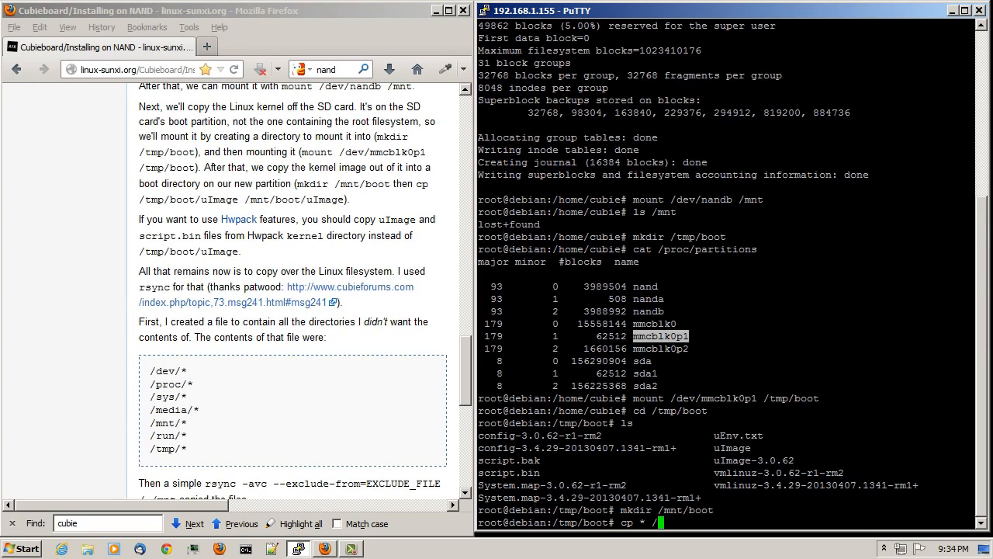
text(mnt/boot)
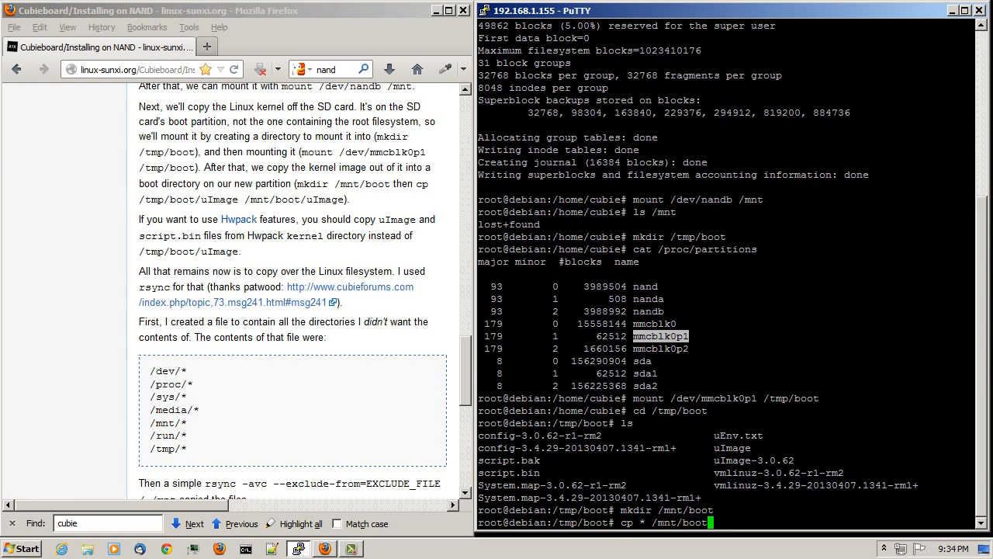
key(Return)
text(cd boot)
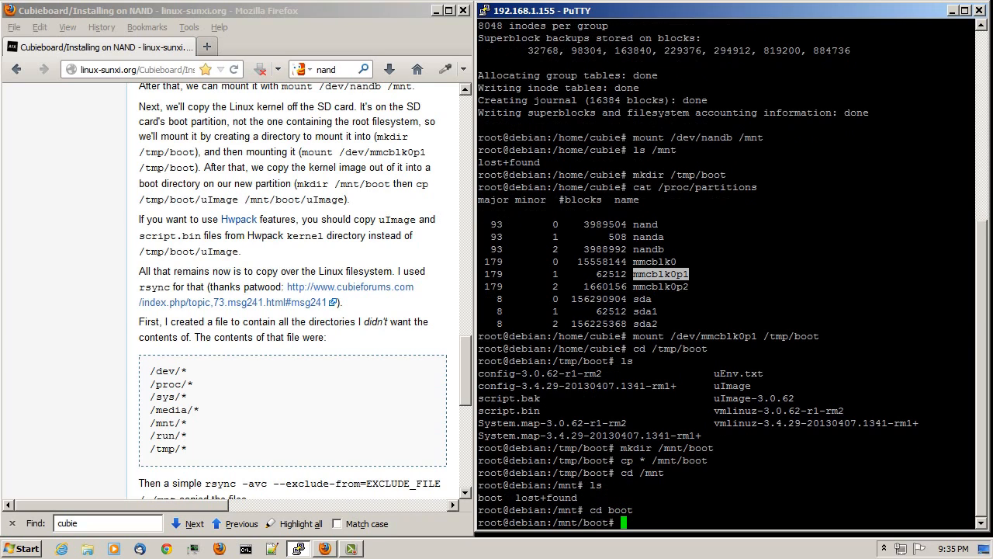
key(Return)
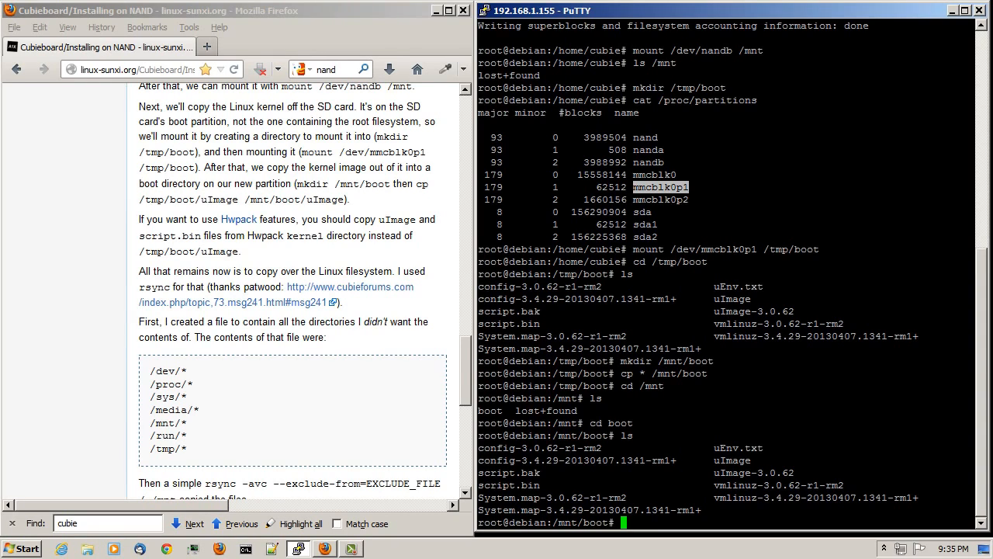
Halt the board with shutdown -h now and dismiss the PuTTY Fatal Error dialog.
text(shdu)
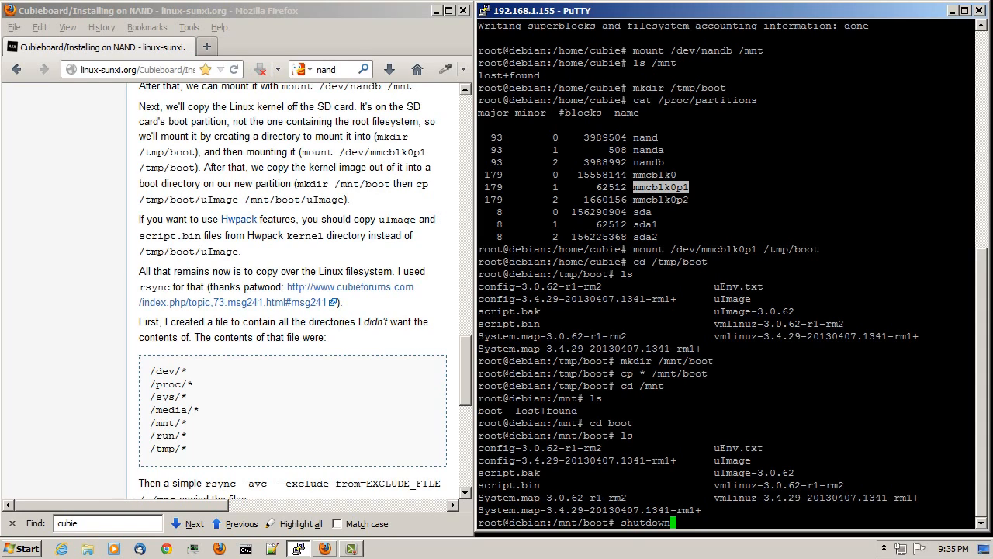
text(-h)
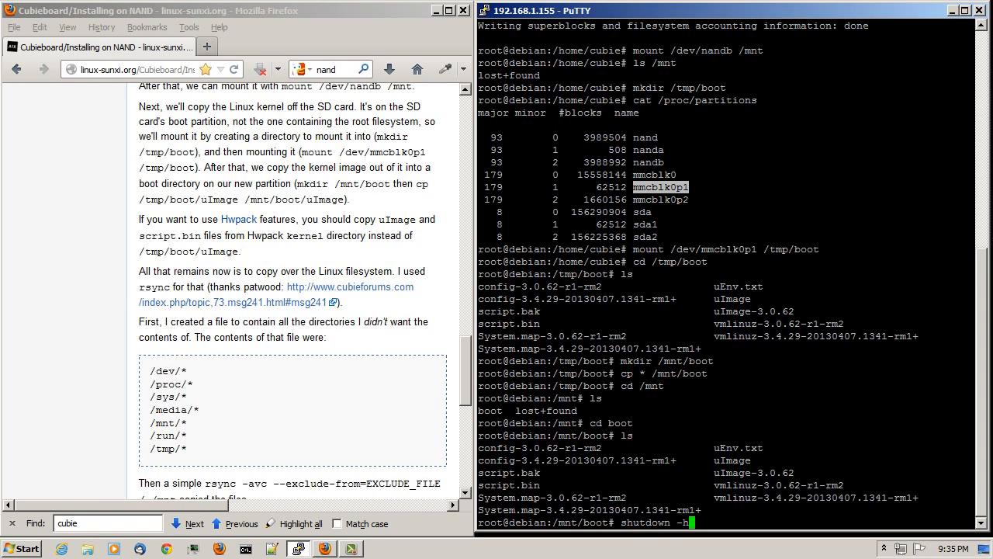
key(Return)
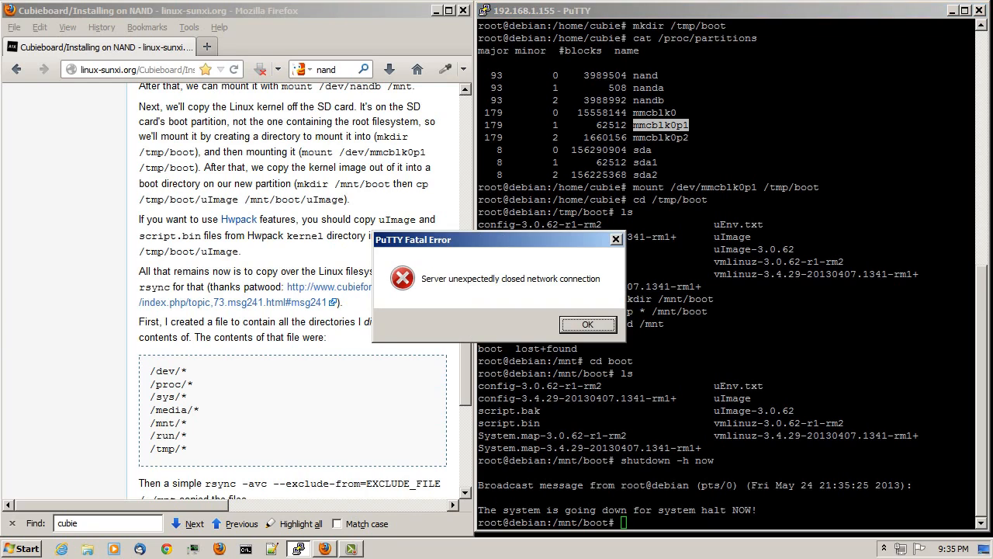
click(587, 324)
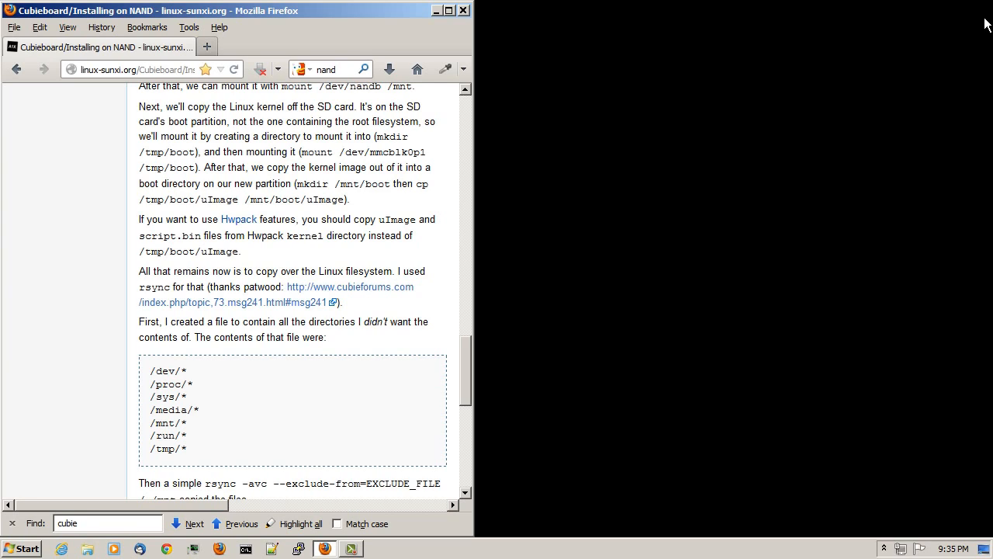
mouse_move(953, 34)
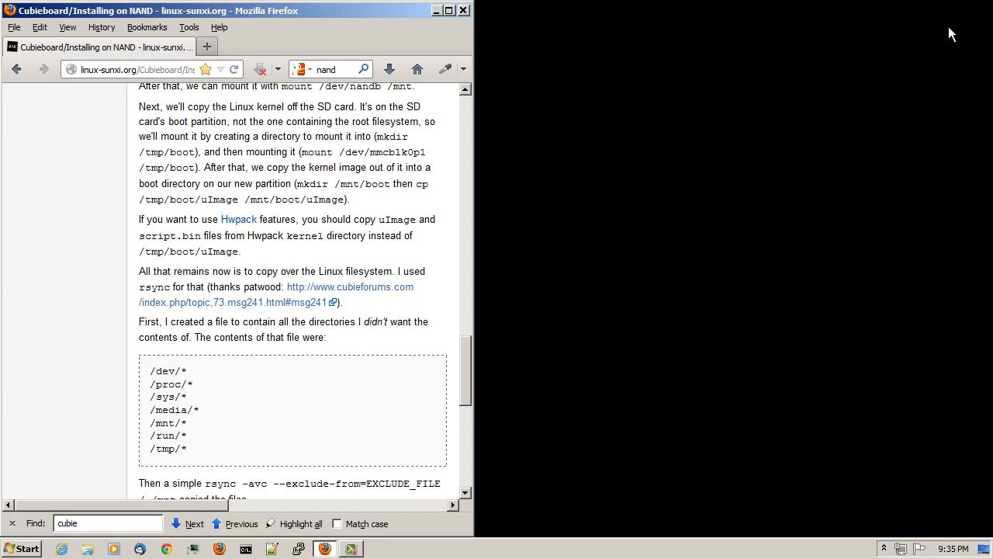
mouse_move(939, 38)
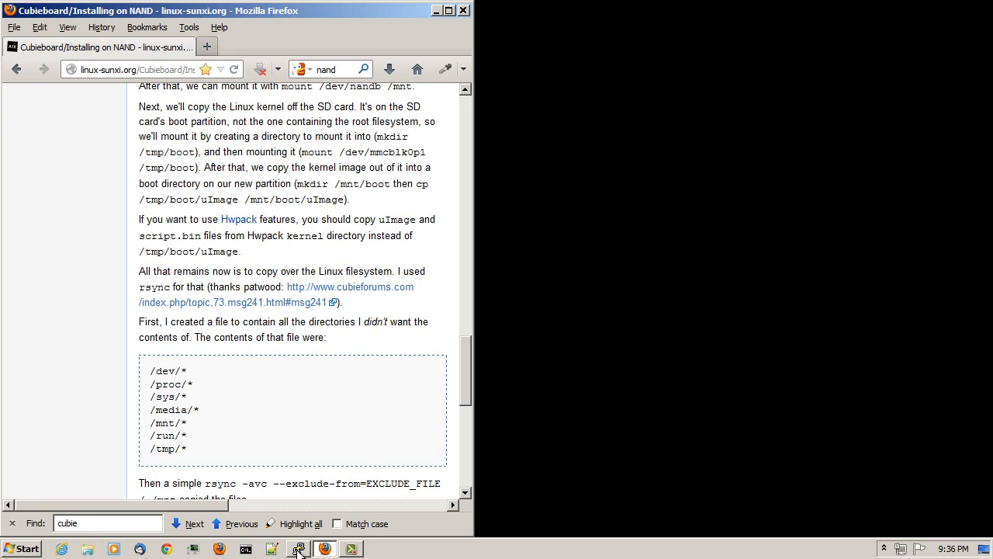
mouse_move(316, 511)
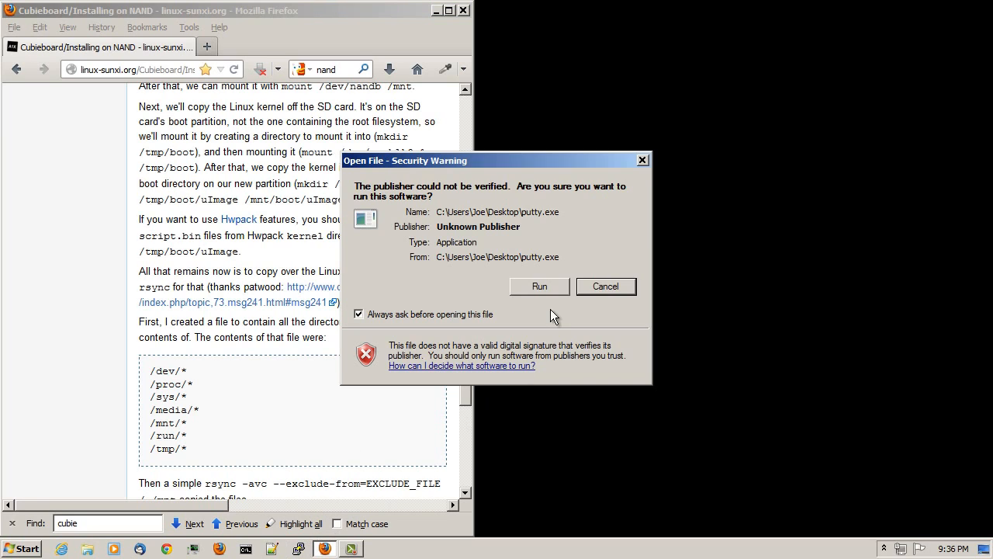
Allow putty.exe to run, SSH to 192.168.1.155 as cubie, and run ls.
click(540, 286)
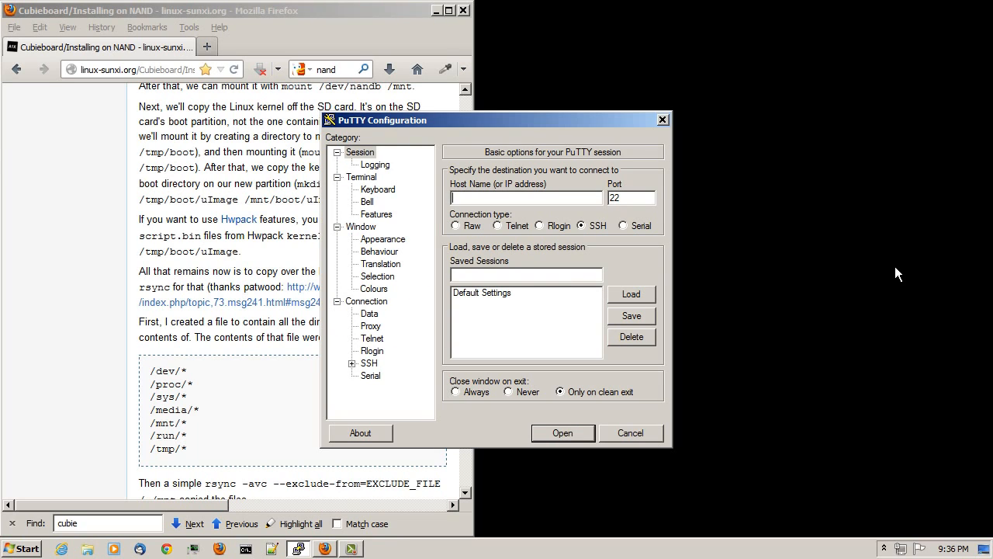
text(192.168.)
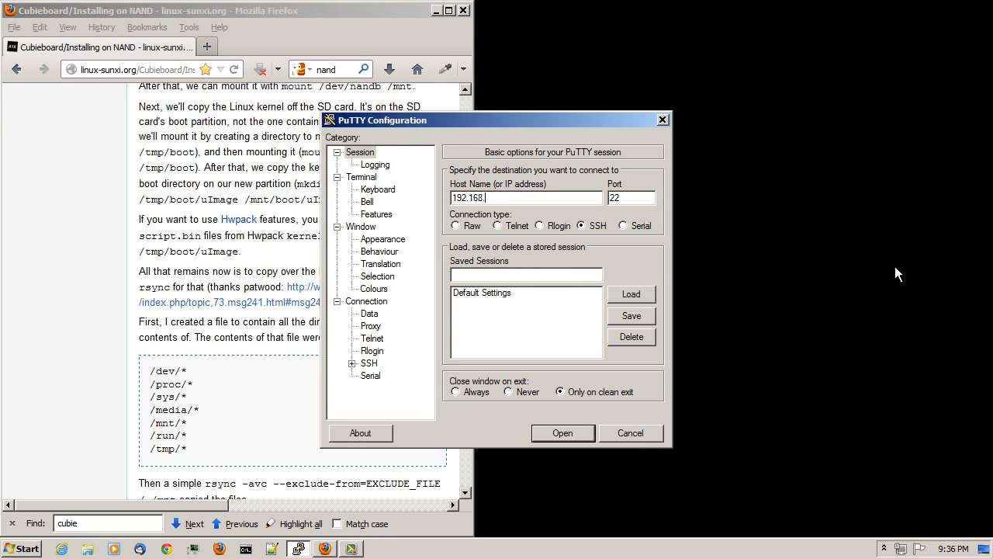
click(563, 433)
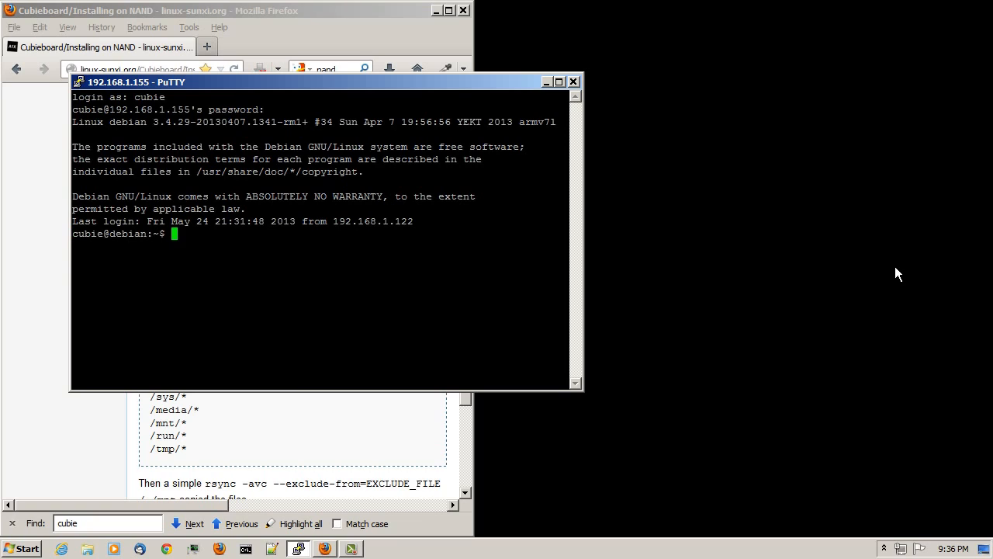
text(ls)
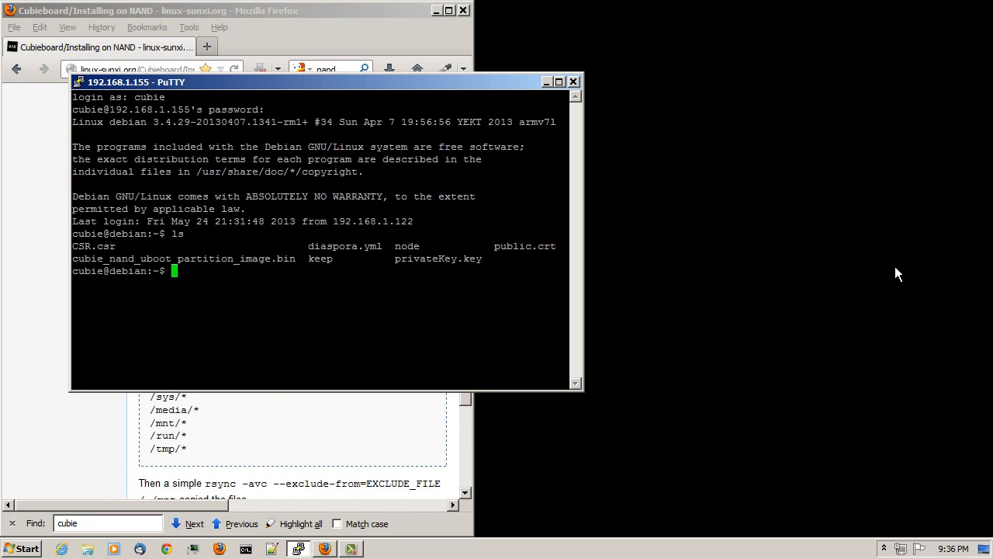